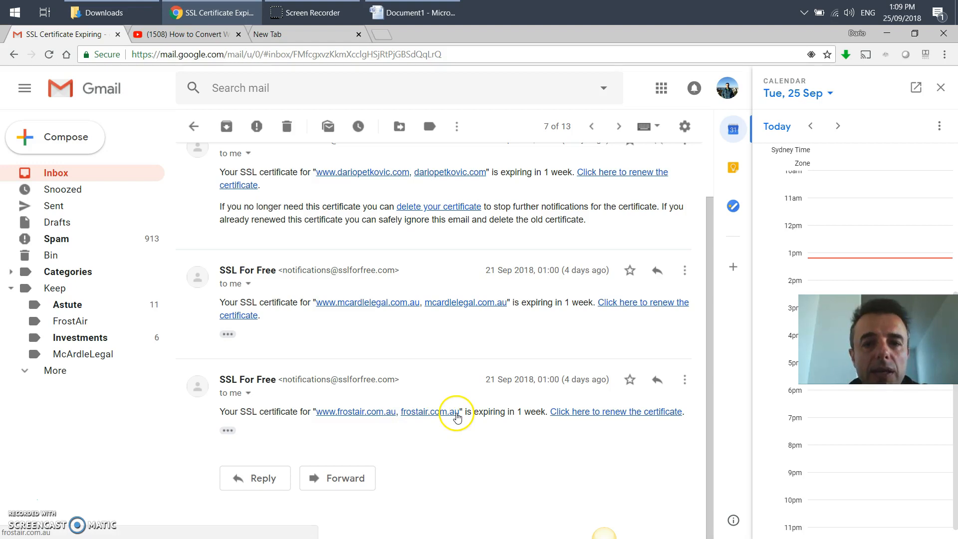
{"action": "mouse_move", "coordinate": [517, 404]}
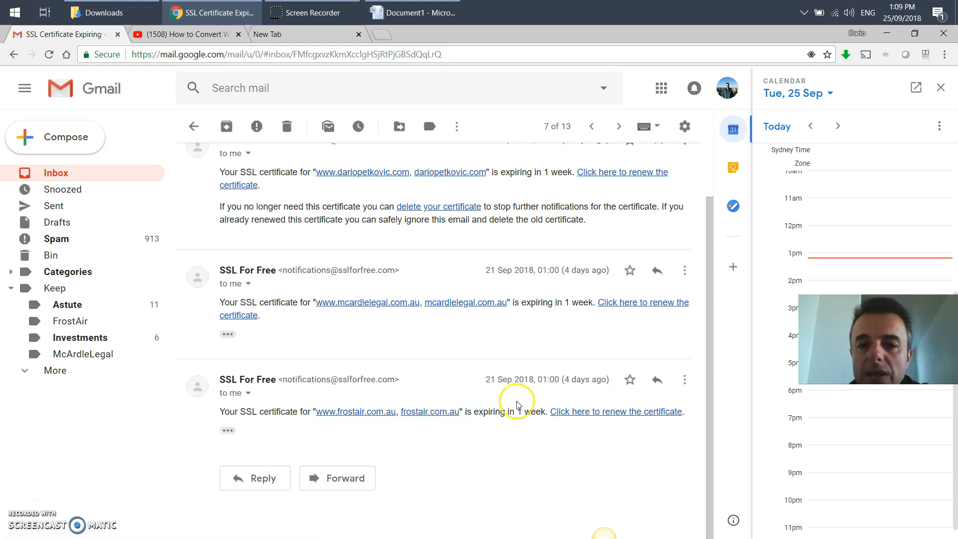
{"action": "mouse_move", "coordinate": [507, 369]}
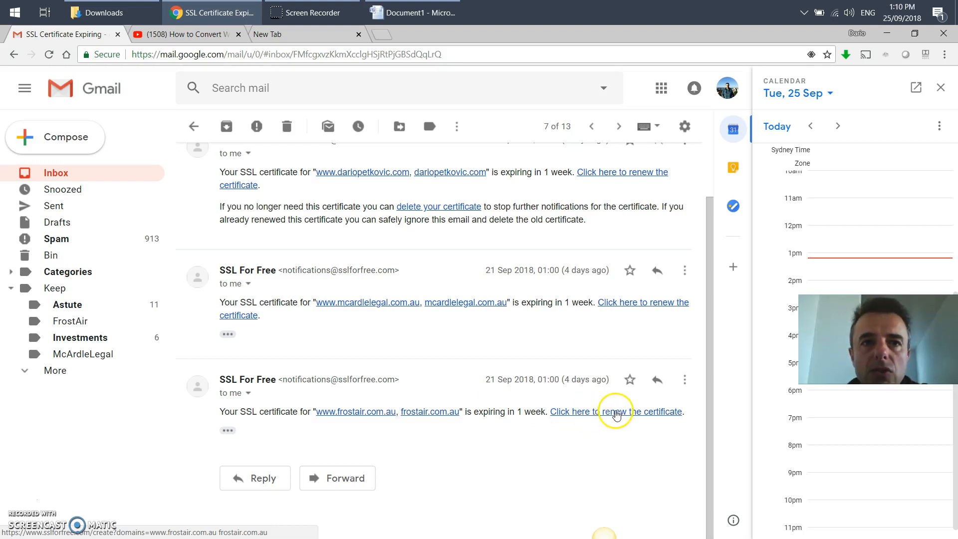
Step: Follow the renewal link in the expiry email to the SSL For Free page for frostair.com.au
{"action": "left_click", "coordinate": [615, 411]}
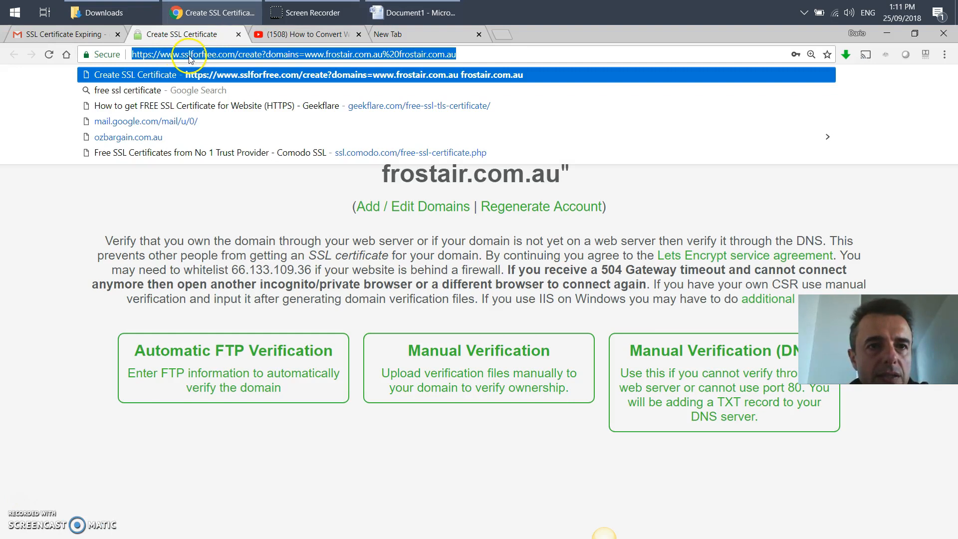
{"action": "mouse_move", "coordinate": [243, 54]}
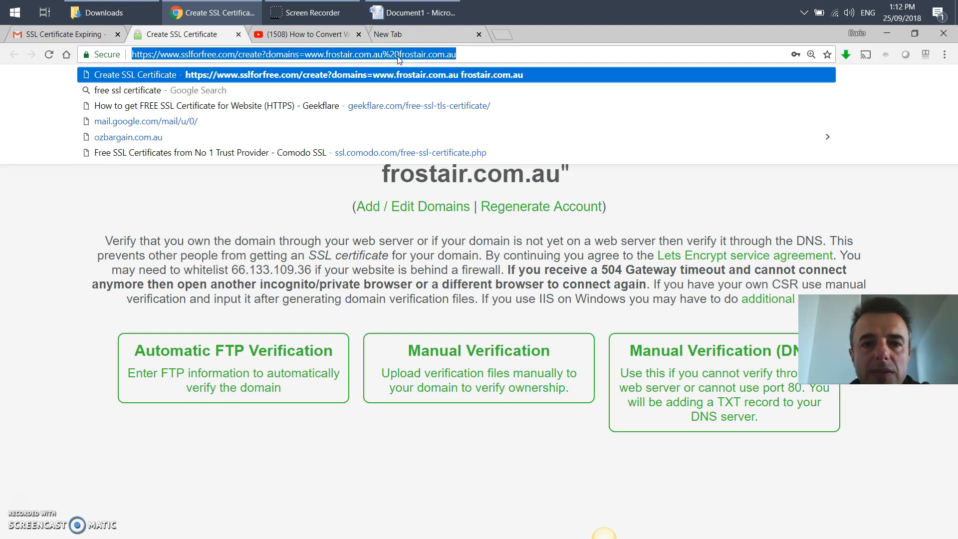
Step: Switch to the Word document to keep a copy of the renewal address
{"action": "left_click", "coordinate": [412, 12]}
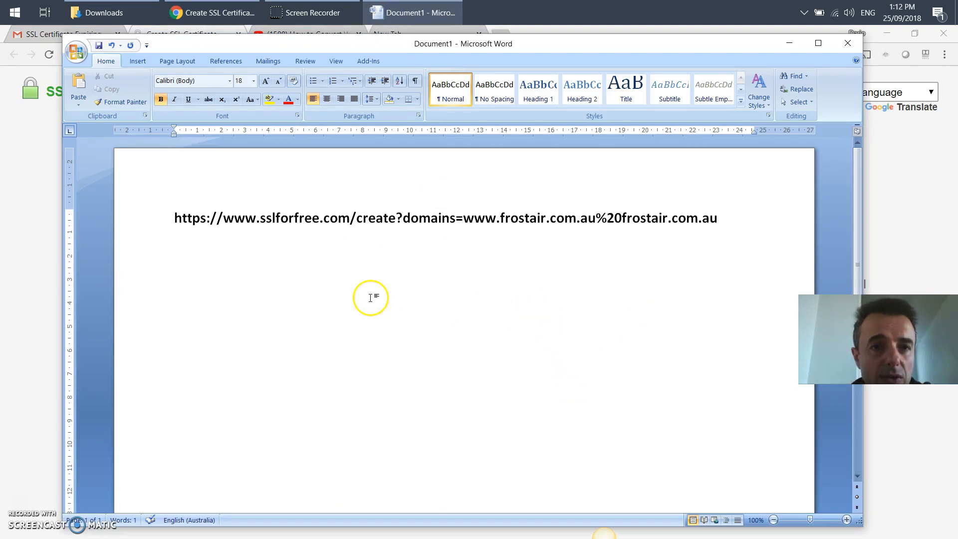
{"action": "mouse_move", "coordinate": [223, 219]}
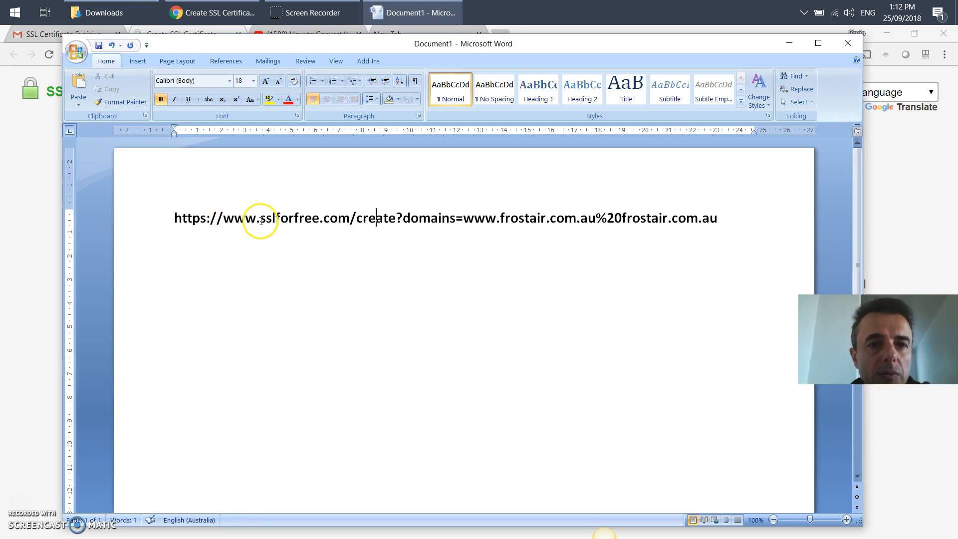
{"action": "mouse_move", "coordinate": [323, 221]}
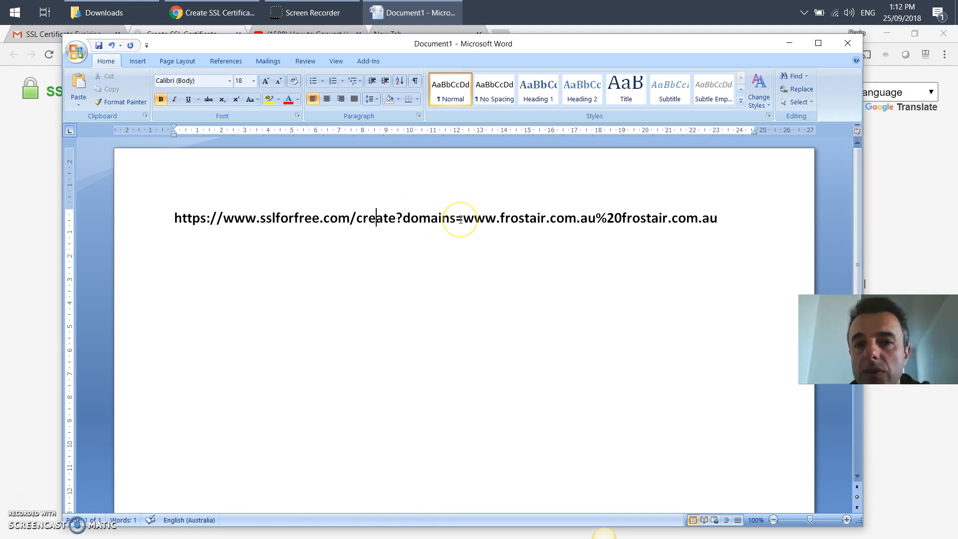
{"action": "mouse_move", "coordinate": [524, 220]}
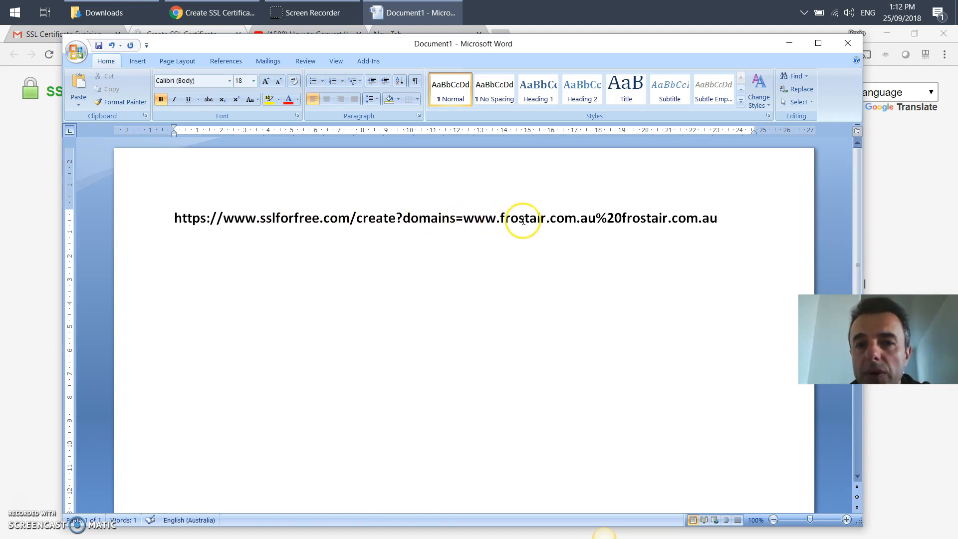
{"action": "mouse_move", "coordinate": [602, 218]}
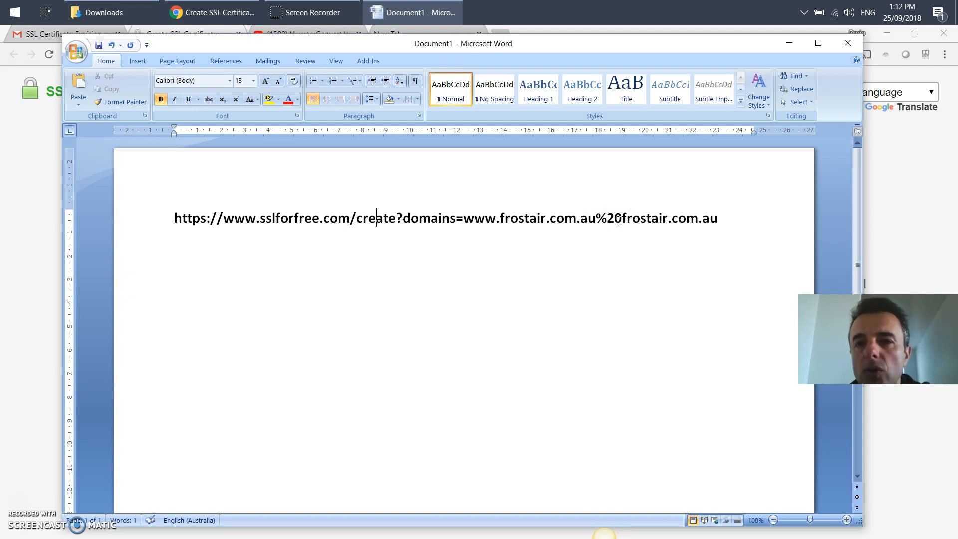
{"action": "mouse_move", "coordinate": [575, 391]}
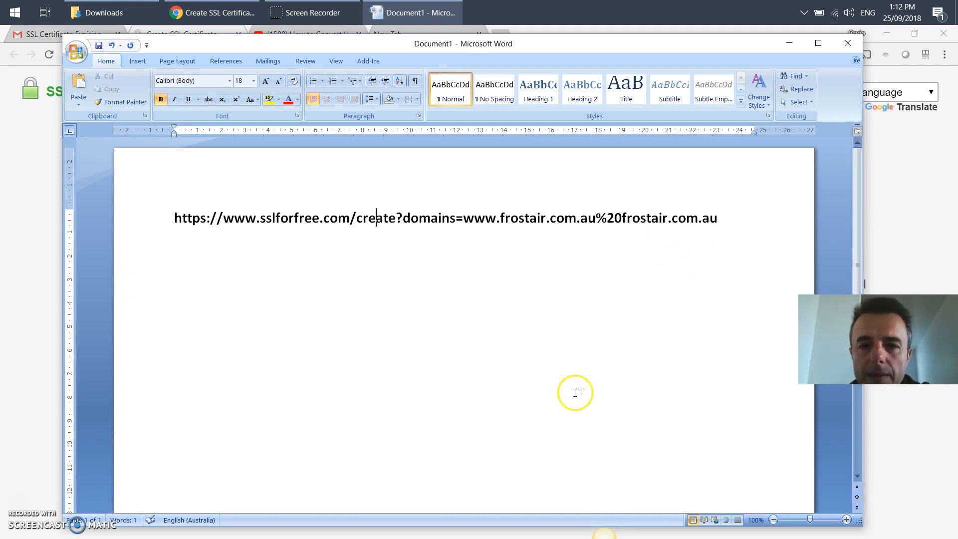
{"action": "left_click", "coordinate": [210, 12]}
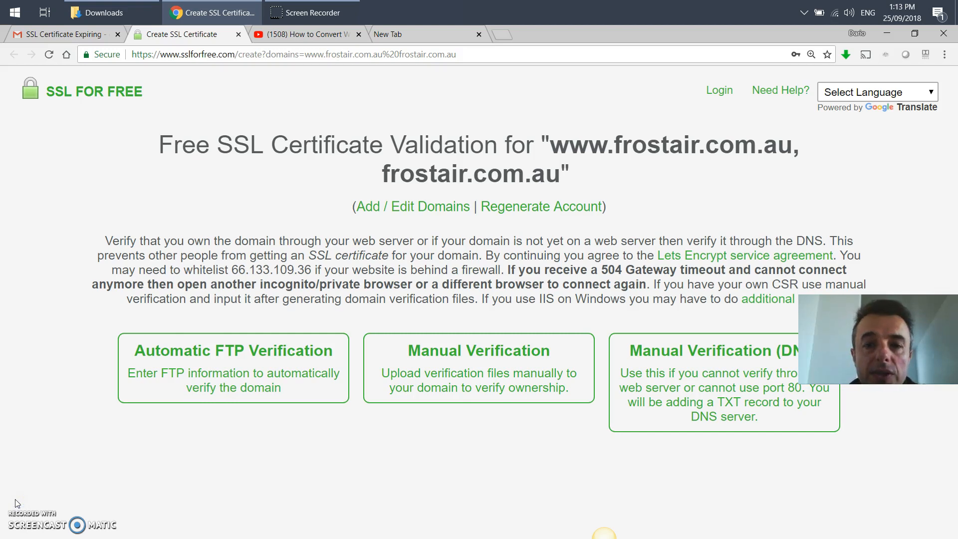
{"action": "mouse_move", "coordinate": [478, 367]}
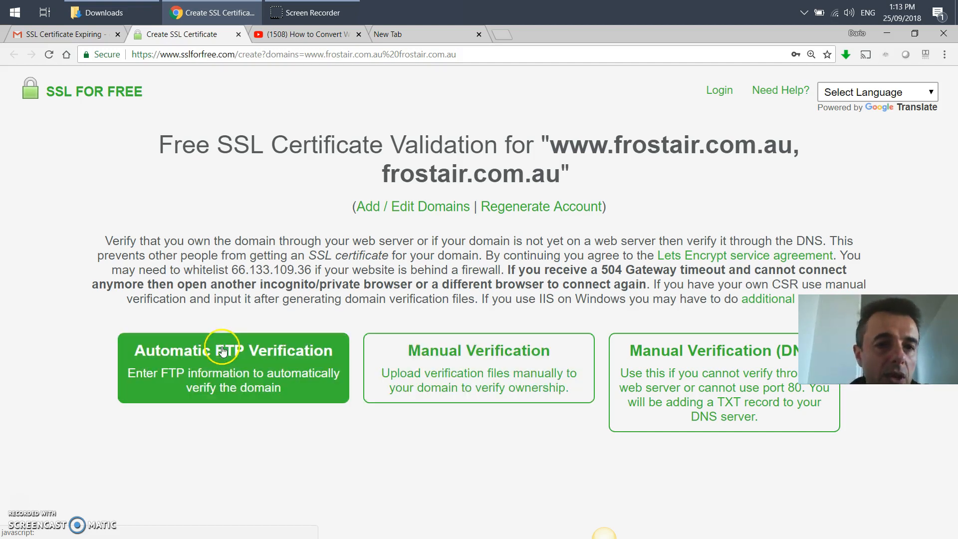
{"action": "mouse_move", "coordinate": [196, 361]}
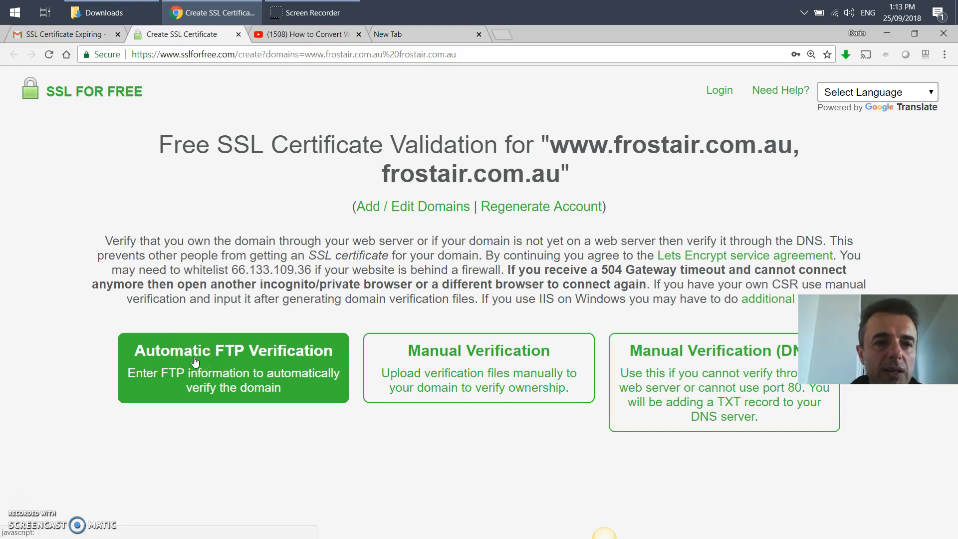
{"action": "left_click", "coordinate": [183, 360]}
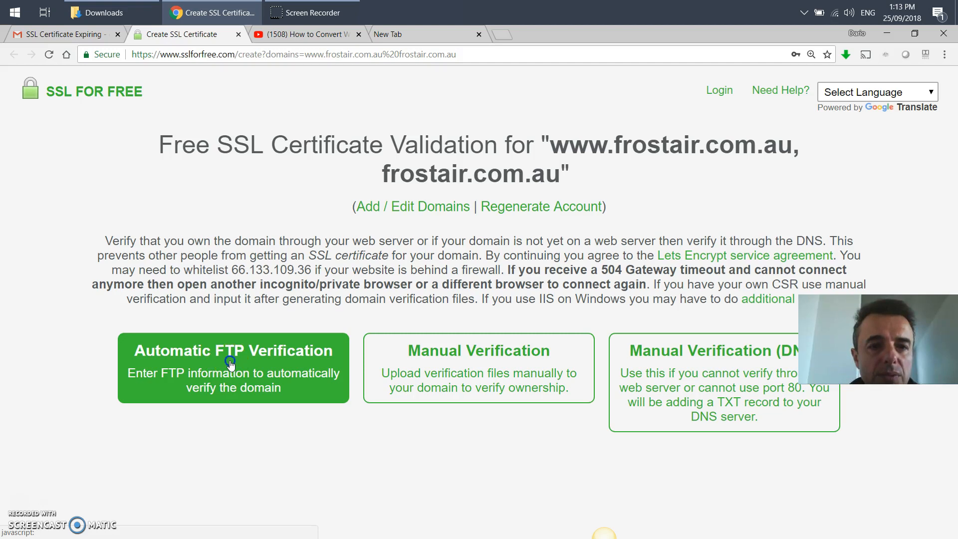
Step: Choose Automatic FTP Verification and set its connection type to FTP for frostair.com.au
{"action": "left_click", "coordinate": [229, 368]}
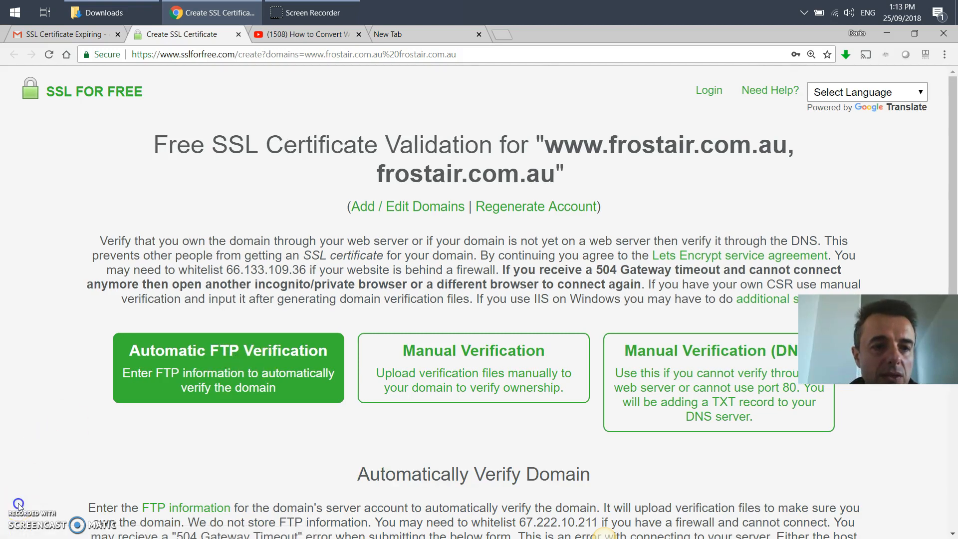
{"action": "scroll", "scroll_direction": "down", "scroll_amount": 3}
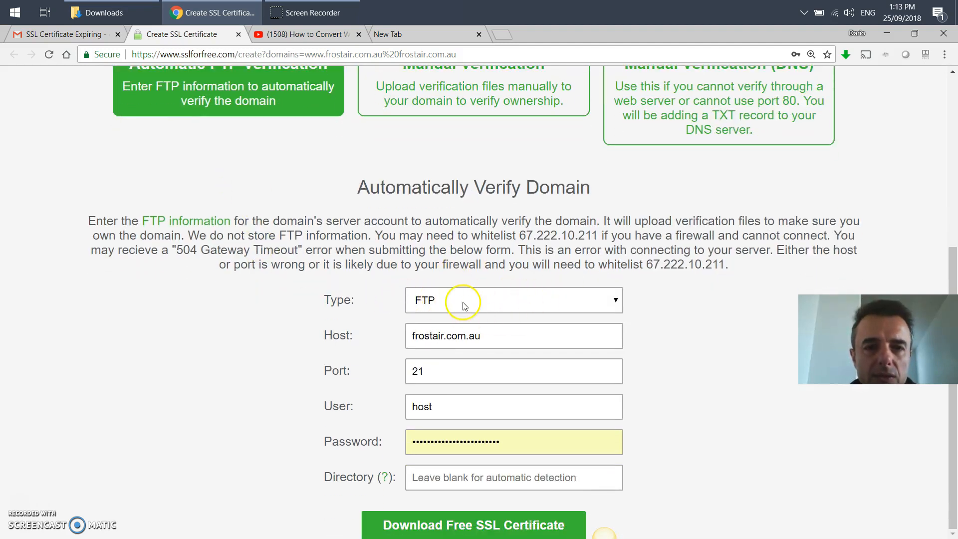
{"action": "left_click", "coordinate": [513, 300]}
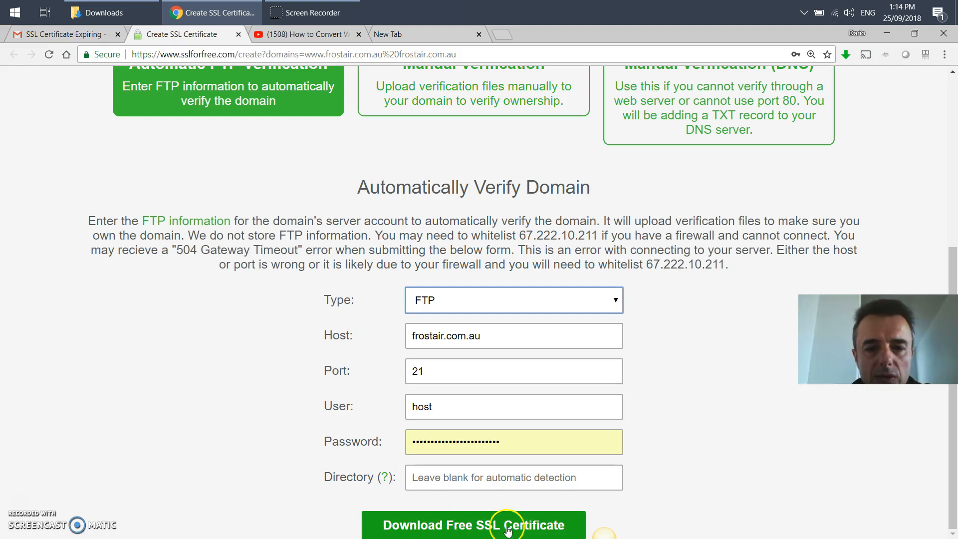
{"action": "mouse_move", "coordinate": [696, 446]}
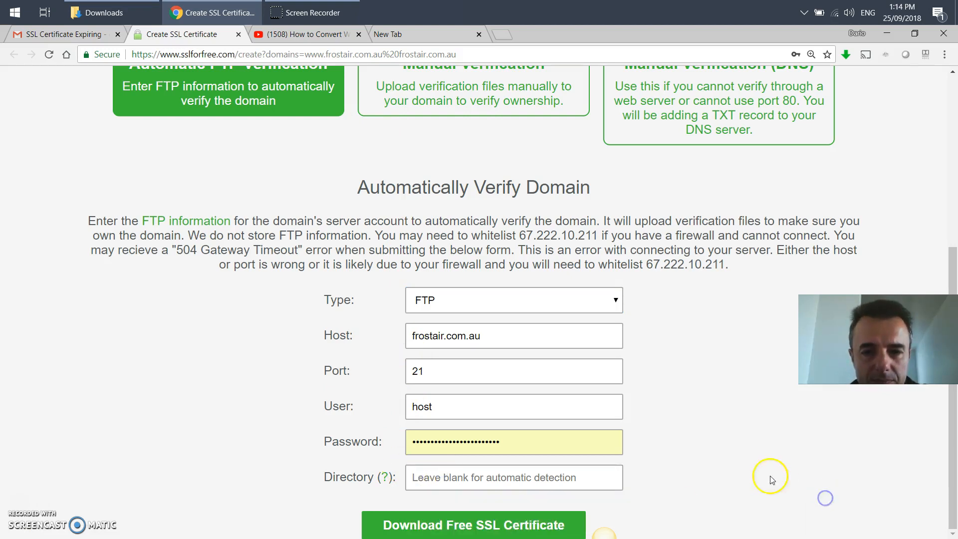
{"action": "mouse_move", "coordinate": [18, 501]}
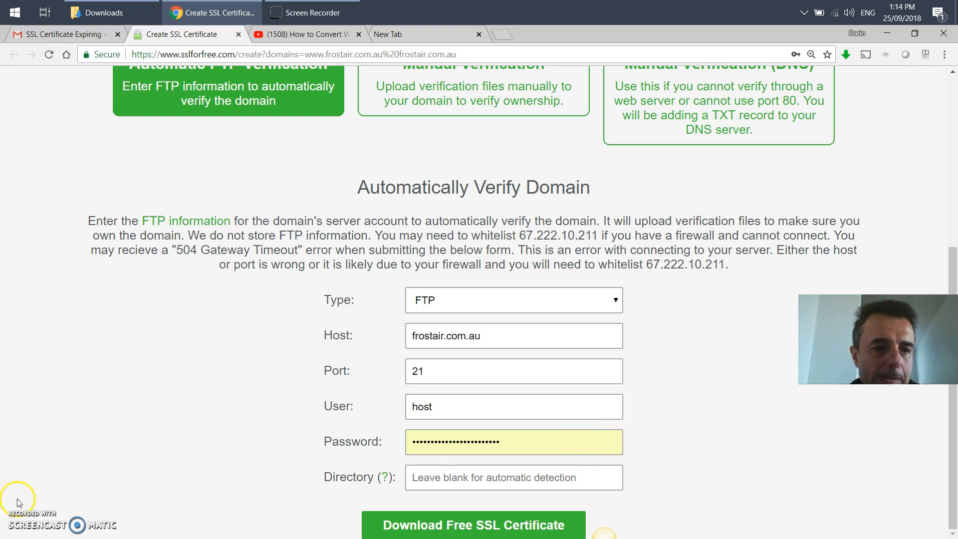
Step: Verify the domain, generate the certificate and download all certificate files as a zip
{"action": "left_click", "coordinate": [473, 524]}
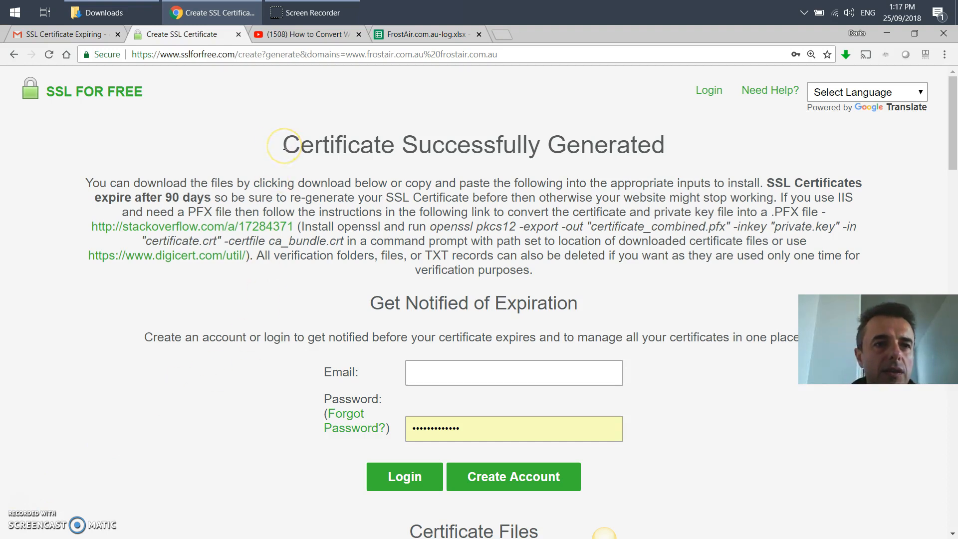
{"action": "left_click_drag", "start_coordinate": [284, 145], "coordinate": [449, 183]}
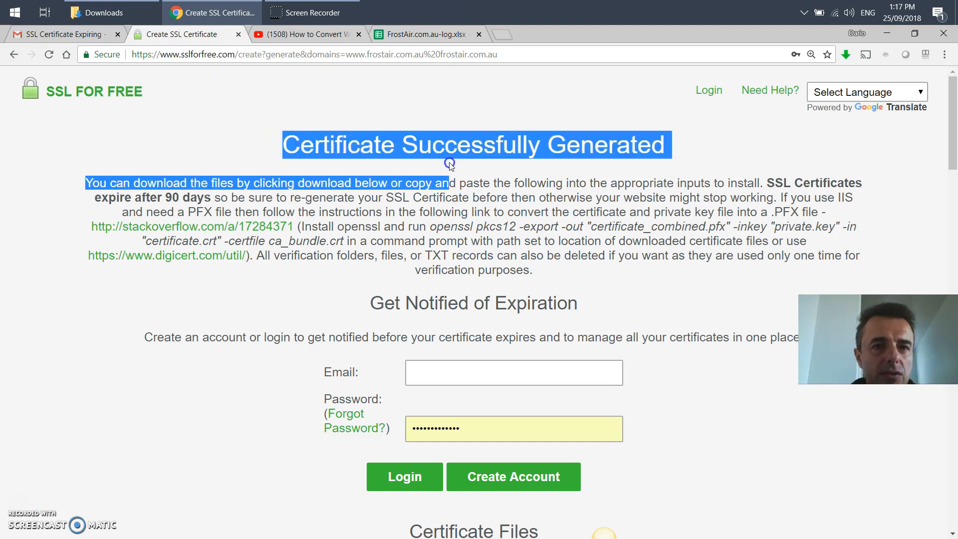
{"action": "scroll", "scroll_direction": "down", "scroll_amount": 3}
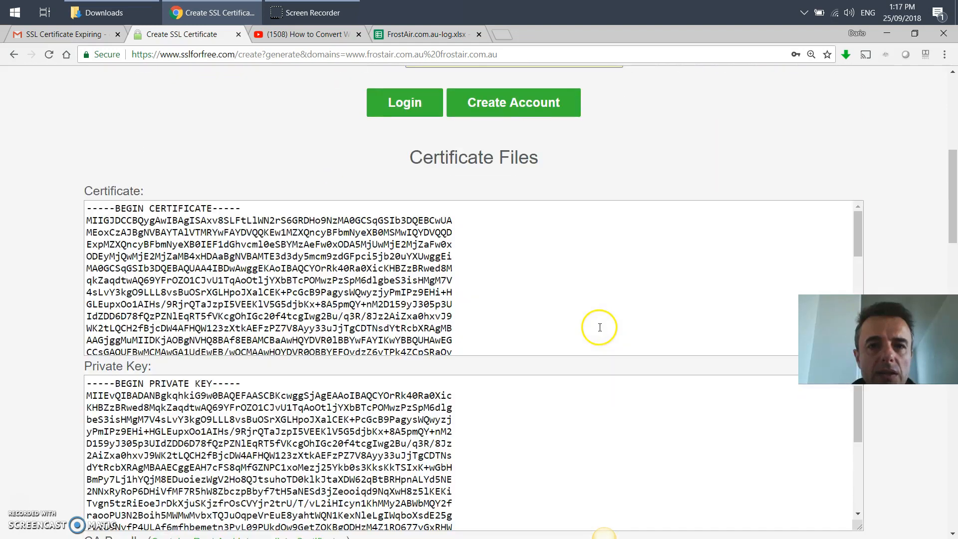
{"action": "scroll", "scroll_direction": "down", "scroll_amount": 3}
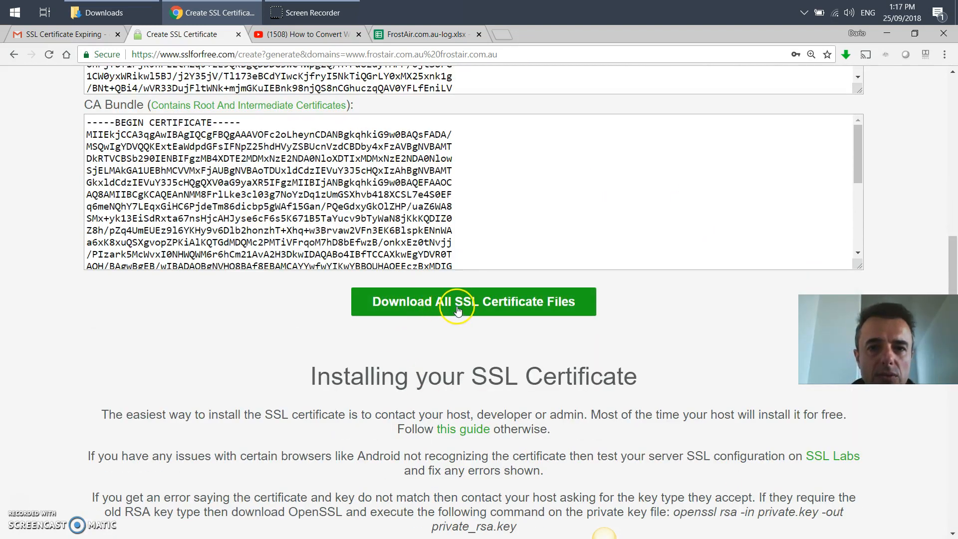
{"action": "left_click", "coordinate": [473, 301]}
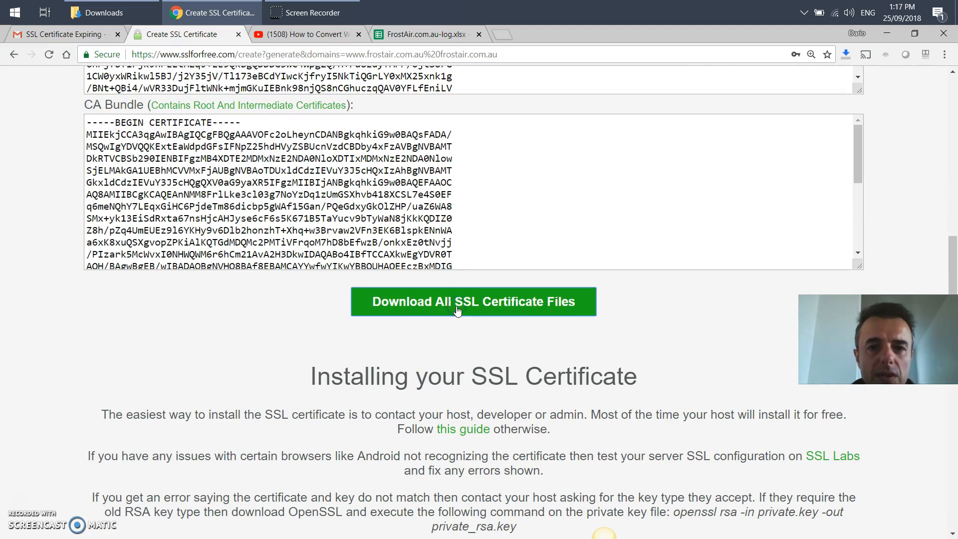
Step: Inspect sslforfree.zip in Downloads with ca_bundle.crt, certificate.crt and private.key, then return to Downloads
{"action": "left_click", "coordinate": [473, 301]}
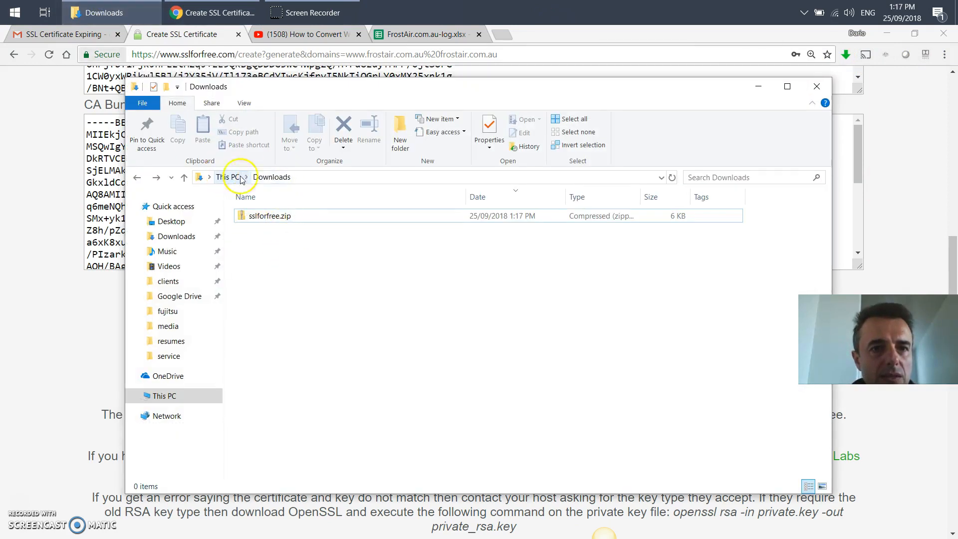
{"action": "left_click", "coordinate": [270, 216]}
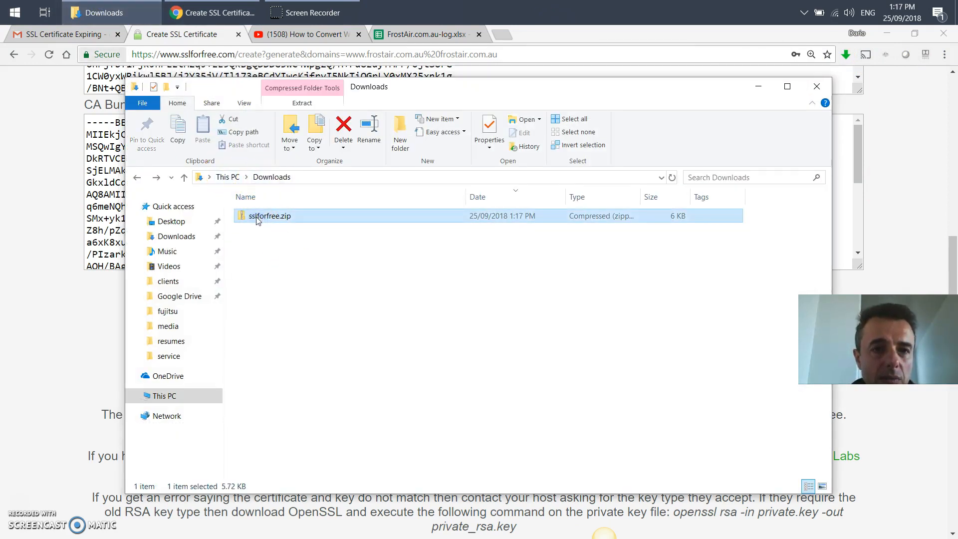
{"action": "double_click", "coordinate": [270, 216]}
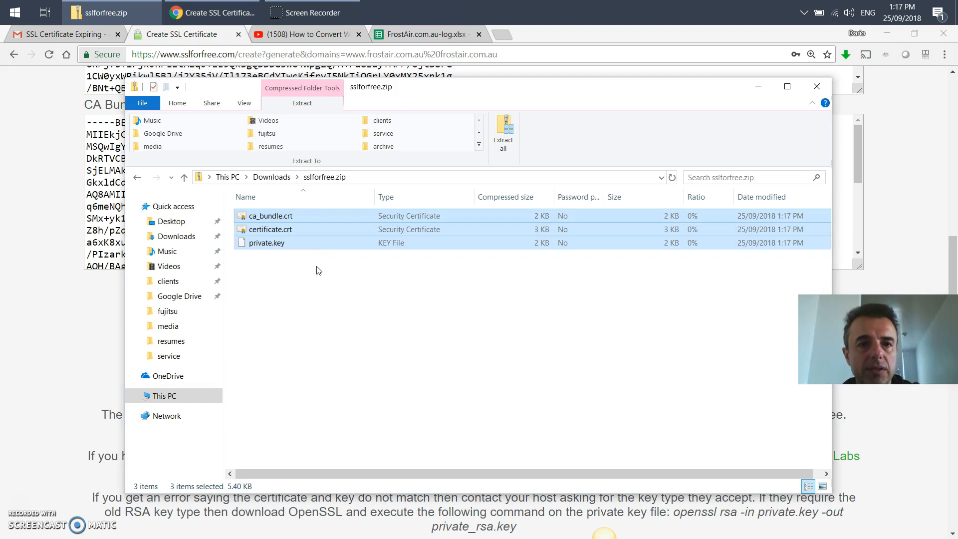
{"action": "left_click", "coordinate": [137, 178]}
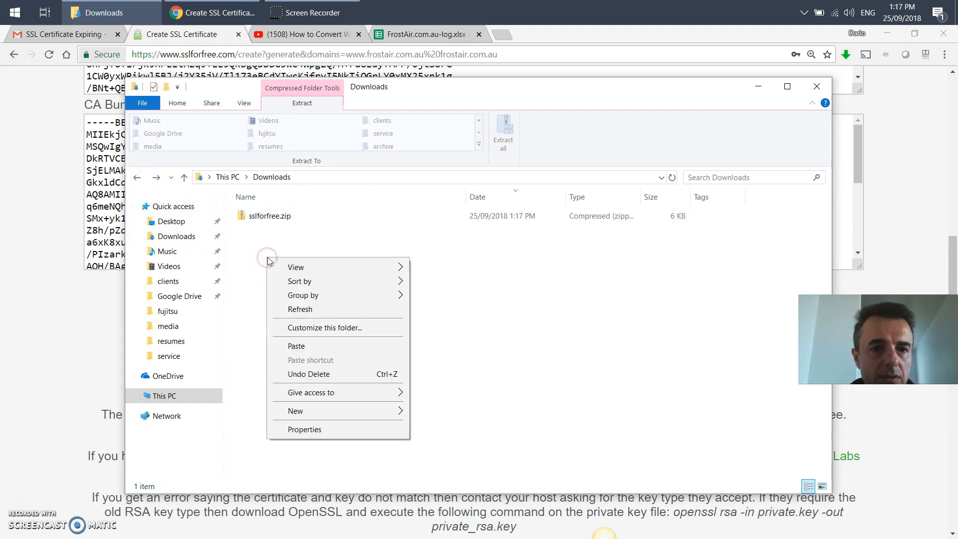
Step: Paste the copied certificate files into Downloads and look through the cPanel dashboard
{"action": "left_click", "coordinate": [296, 346]}
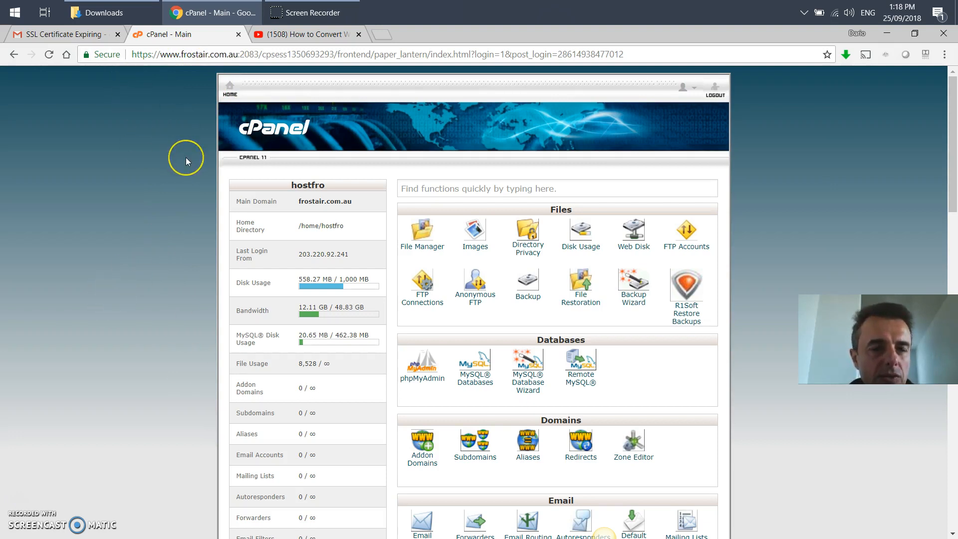
{"action": "mouse_move", "coordinate": [187, 161]}
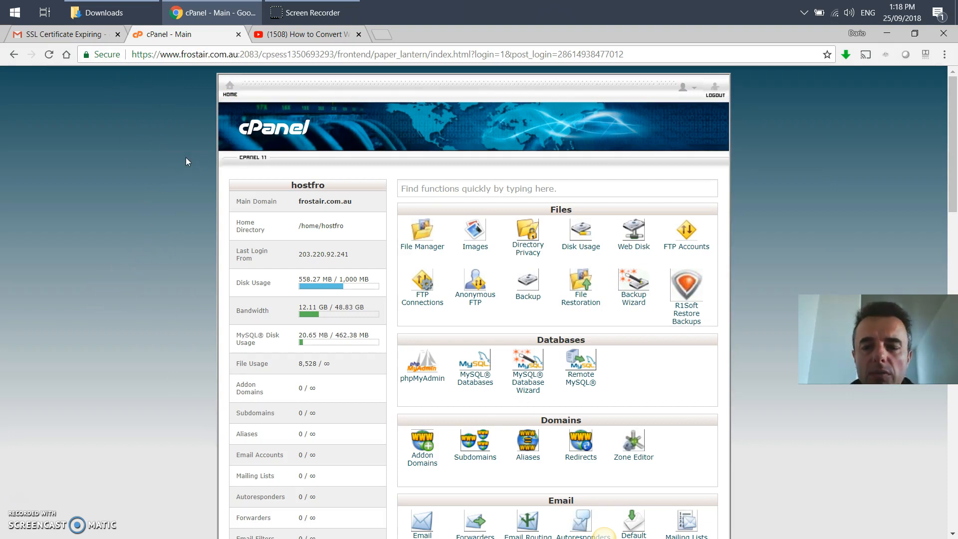
{"action": "scroll", "scroll_direction": "down", "scroll_amount": 3}
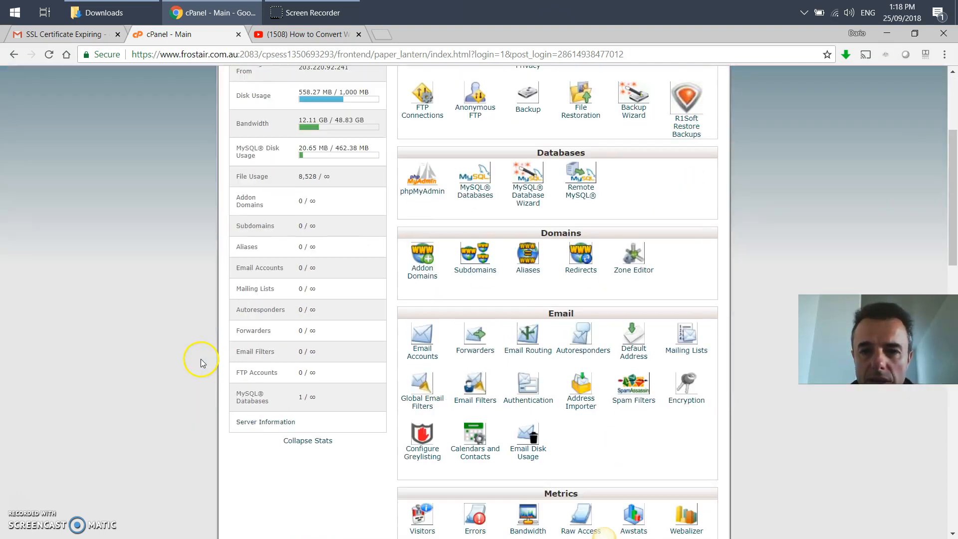
{"action": "mouse_move", "coordinate": [142, 346]}
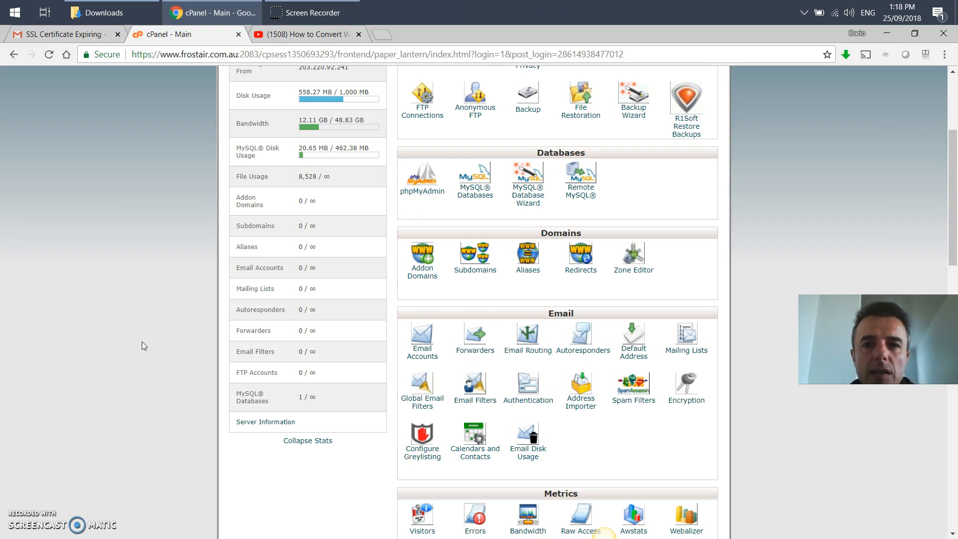
{"action": "scroll", "scroll_direction": "down", "scroll_amount": 3}
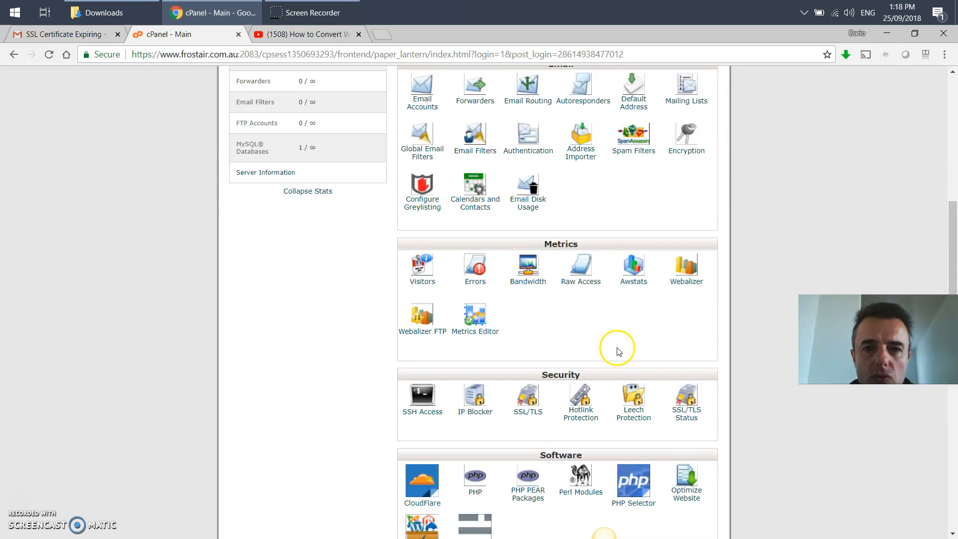
{"action": "scroll", "scroll_direction": "up", "scroll_amount": 3}
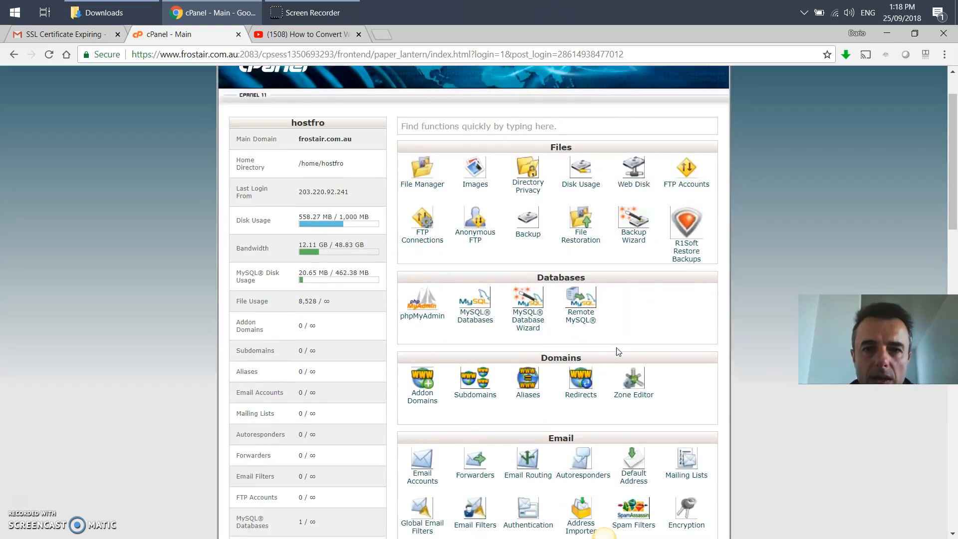
{"action": "scroll", "scroll_direction": "down", "scroll_amount": 3}
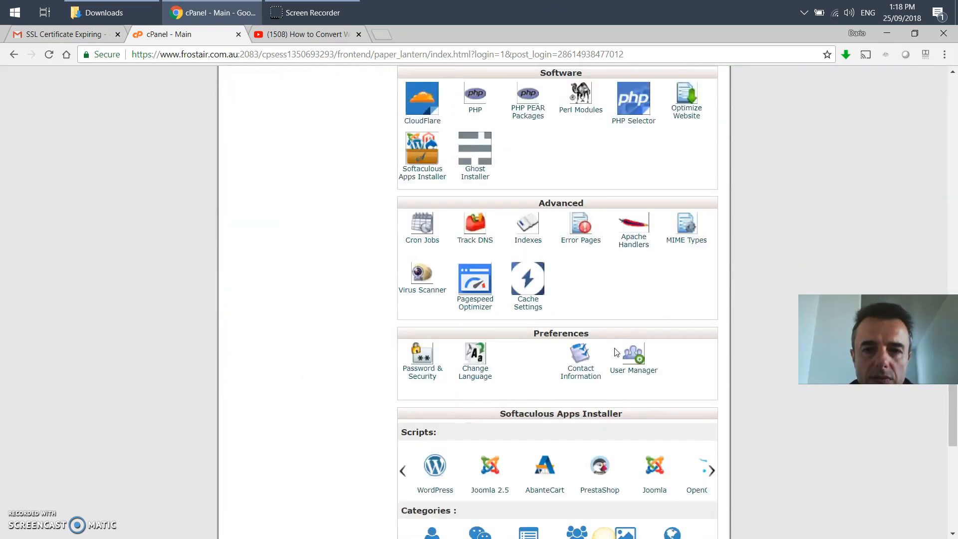
Step: Find 'ssl' on the dashboard and enter the SSL/TLS manager under Security
{"action": "key", "text": "ctrl+f"}
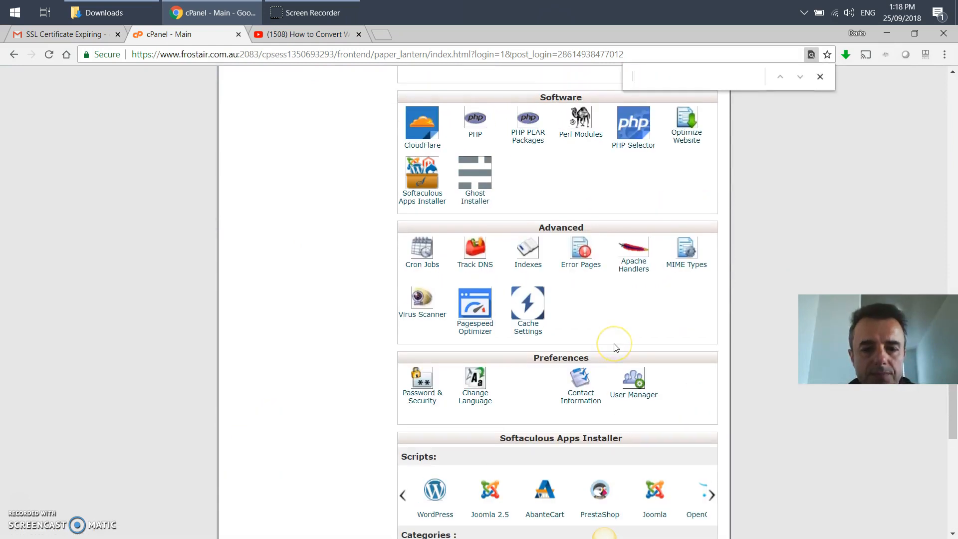
{"action": "type", "text": "ssl"}
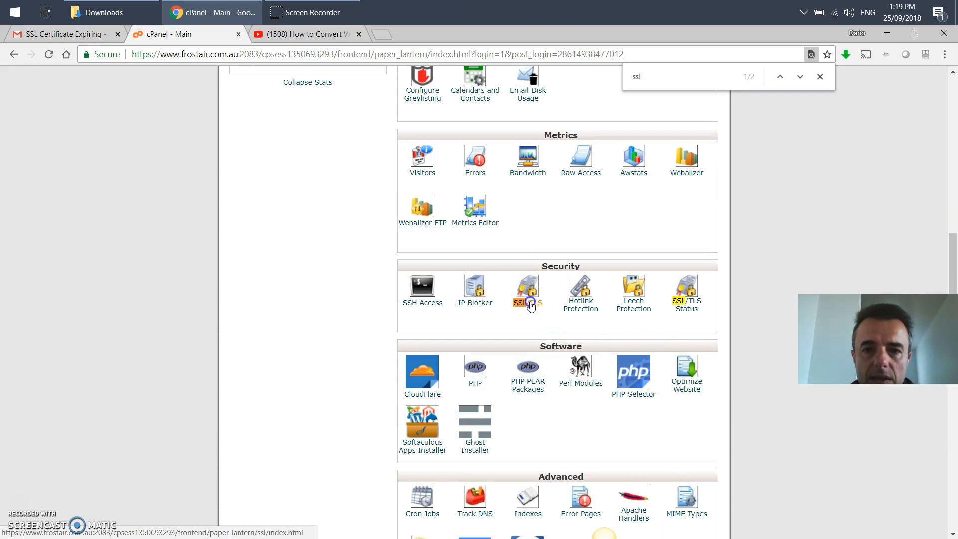
{"action": "left_click", "coordinate": [527, 291]}
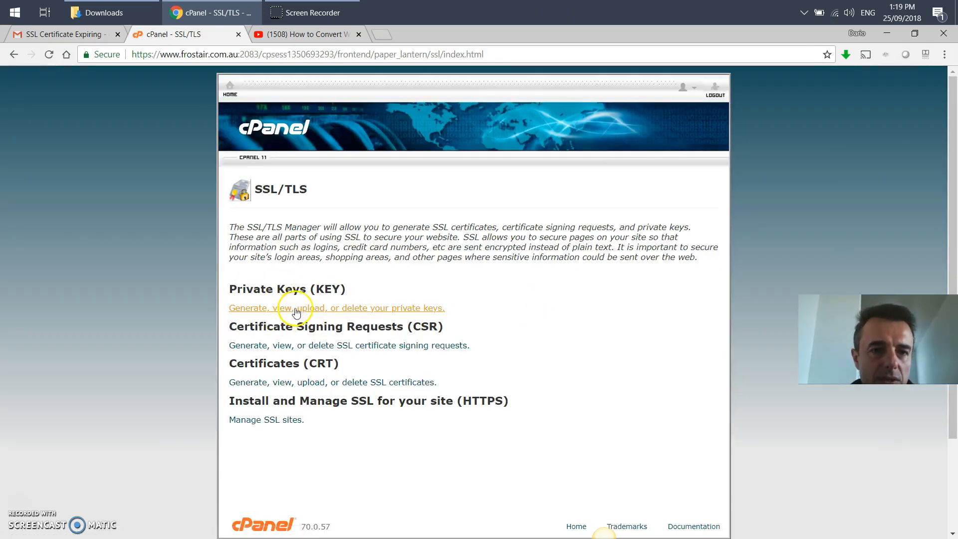
Step: Upload private.key from Downloads as a new private key on the Private Keys page
{"action": "left_click", "coordinate": [336, 309]}
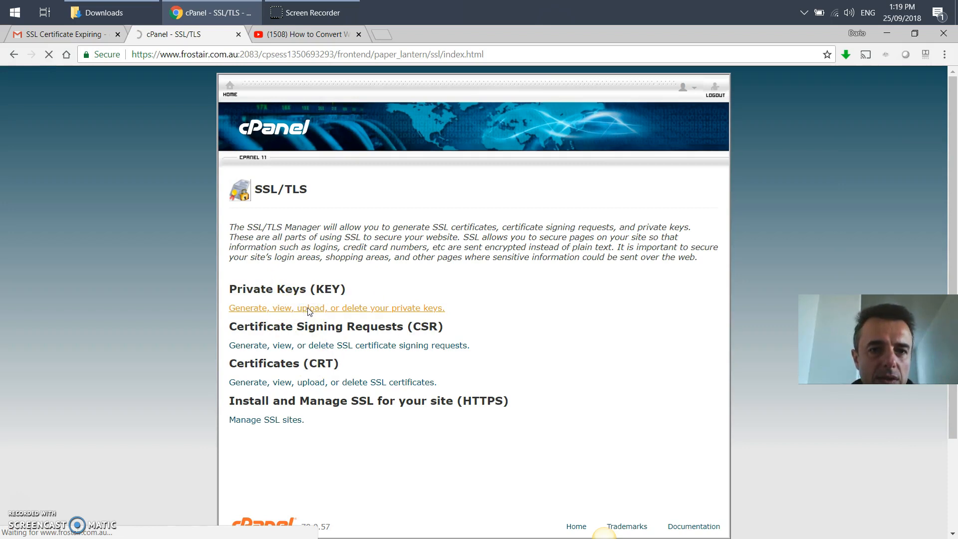
{"action": "left_click", "coordinate": [336, 309]}
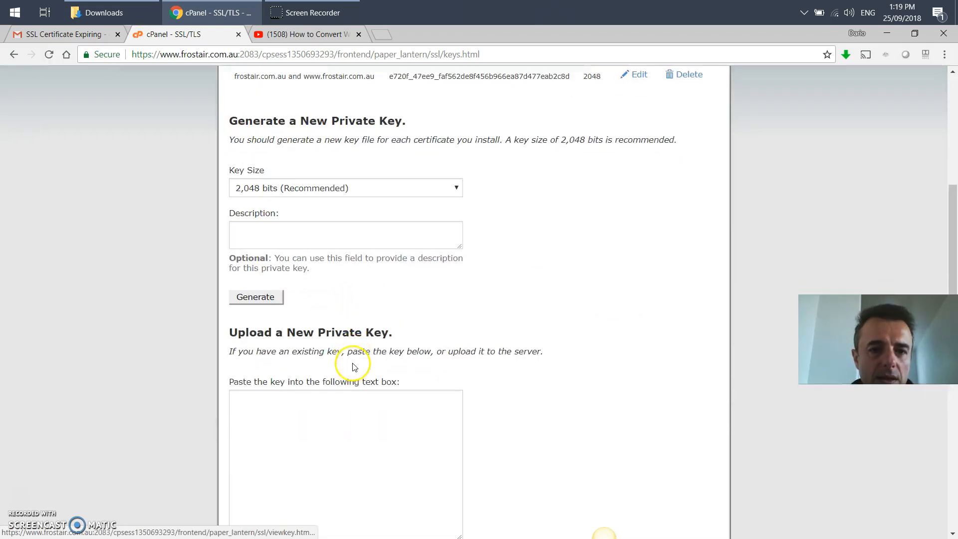
{"action": "scroll", "scroll_direction": "down", "scroll_amount": 3}
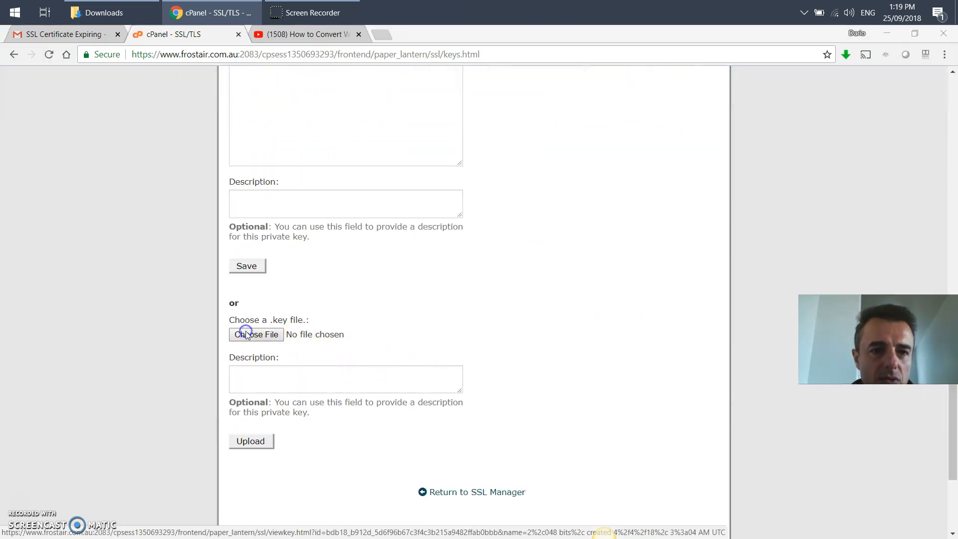
{"action": "left_click", "coordinate": [256, 334]}
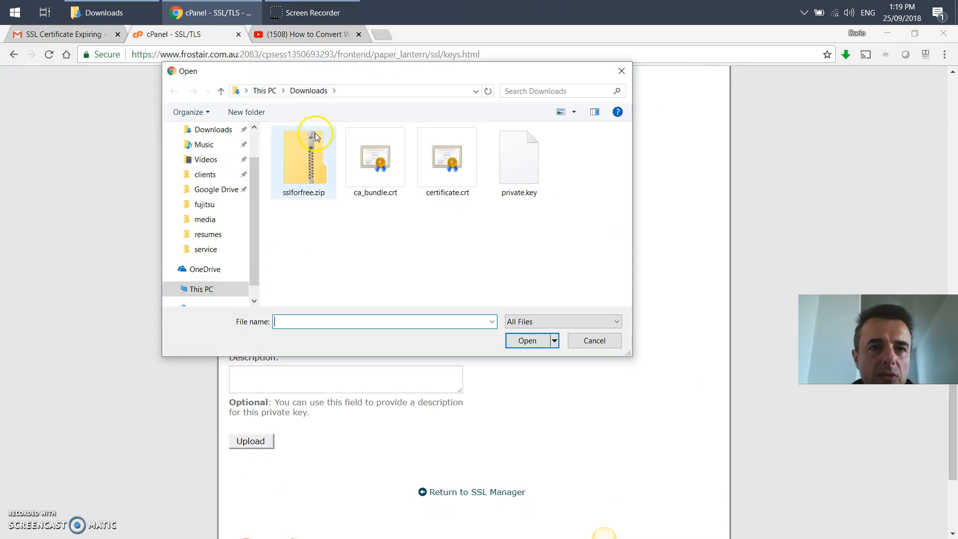
{"action": "mouse_move", "coordinate": [519, 158]}
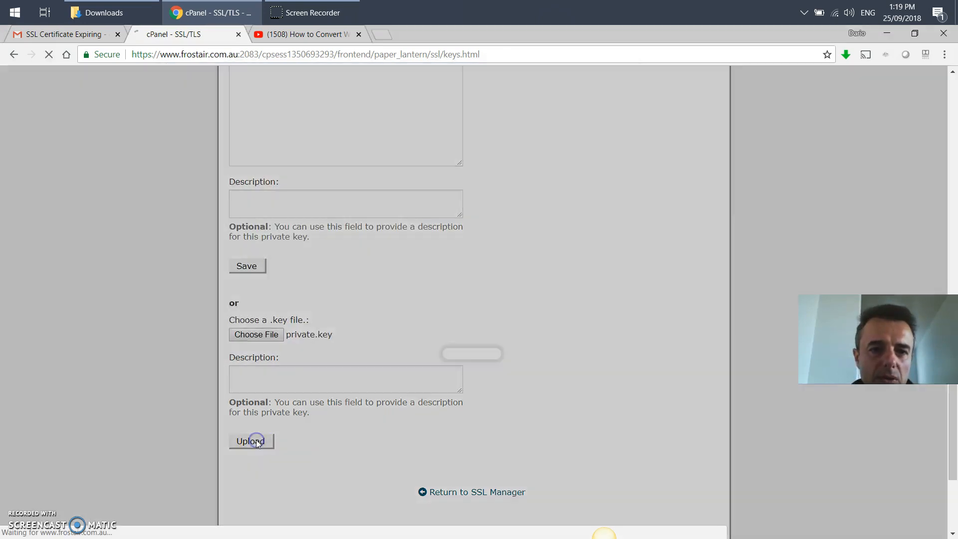
{"action": "left_click", "coordinate": [249, 440]}
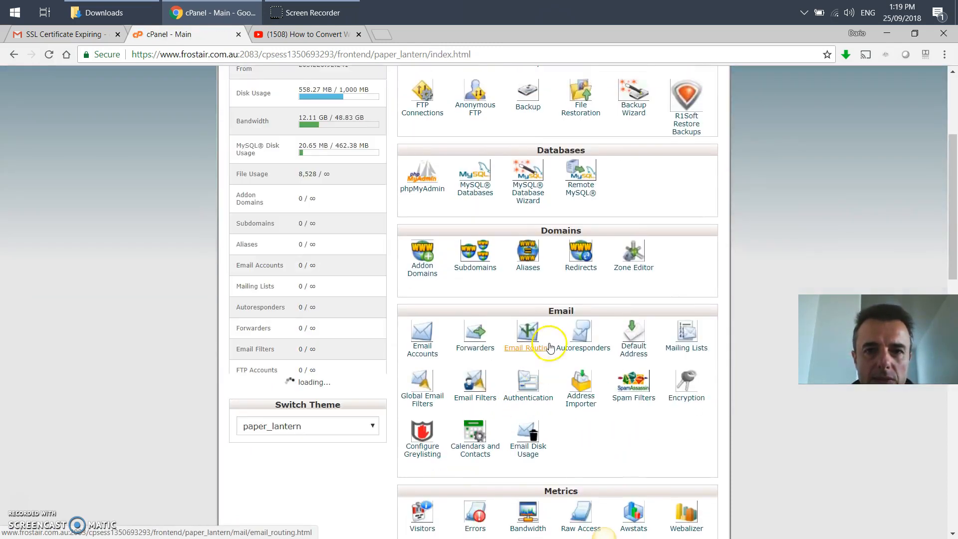
Step: Return to the SSL/TLS manager and go to the Certificates page
{"action": "scroll", "scroll_direction": "down", "scroll_amount": 3}
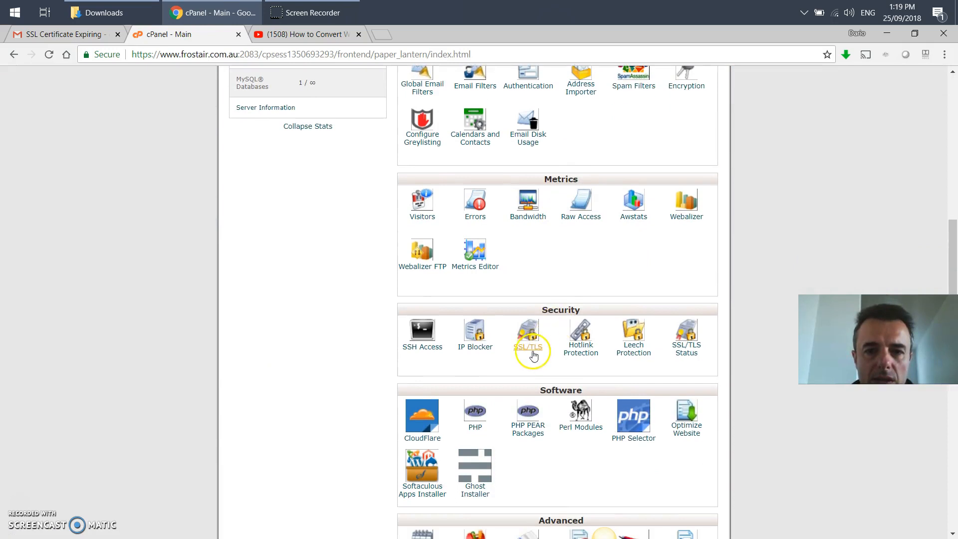
{"action": "left_click", "coordinate": [527, 336]}
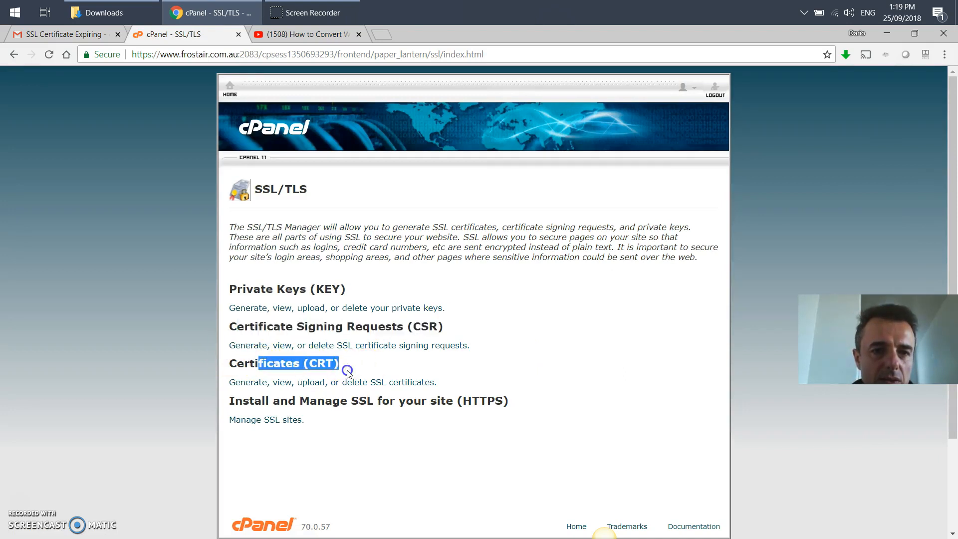
{"action": "left_click", "coordinate": [311, 382]}
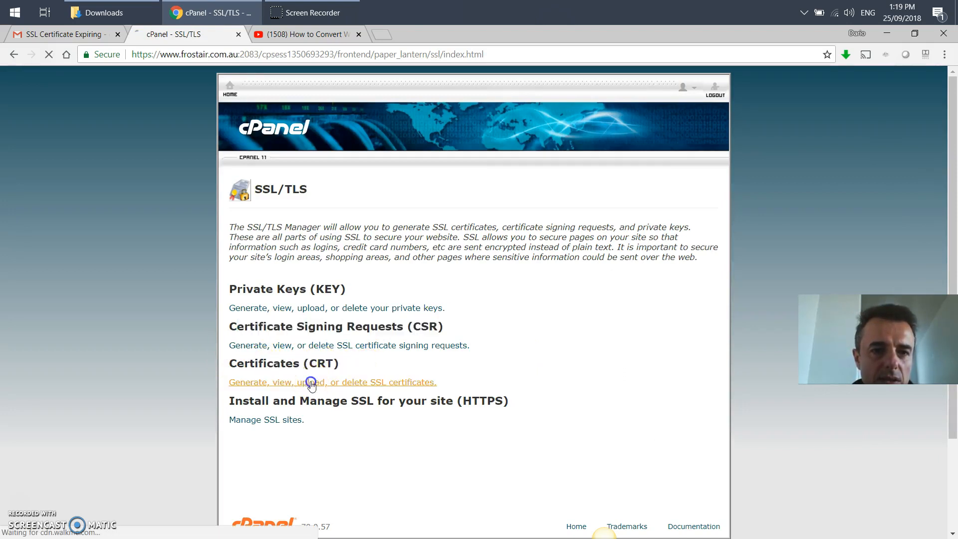
{"action": "left_click", "coordinate": [311, 383]}
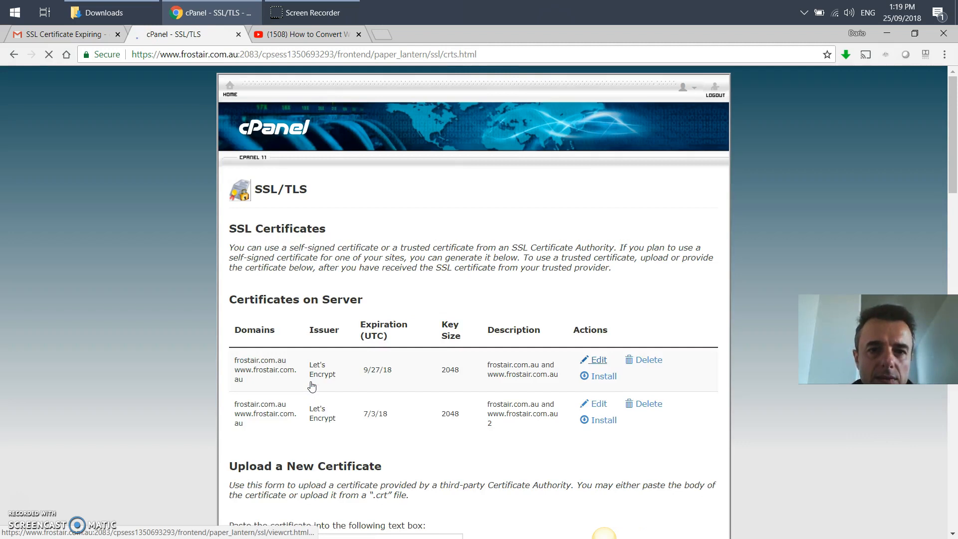
{"action": "scroll", "scroll_direction": "down", "scroll_amount": 3}
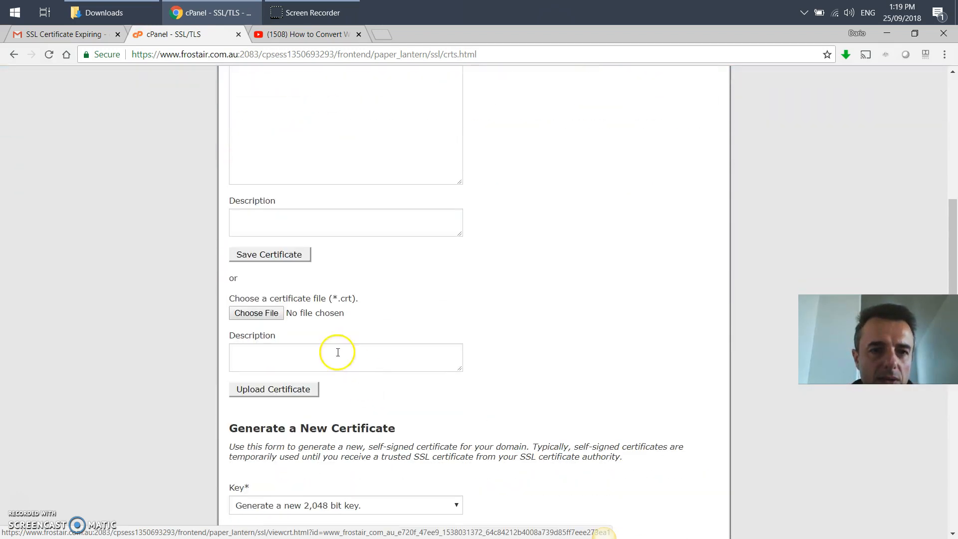
{"action": "mouse_move", "coordinate": [333, 299]}
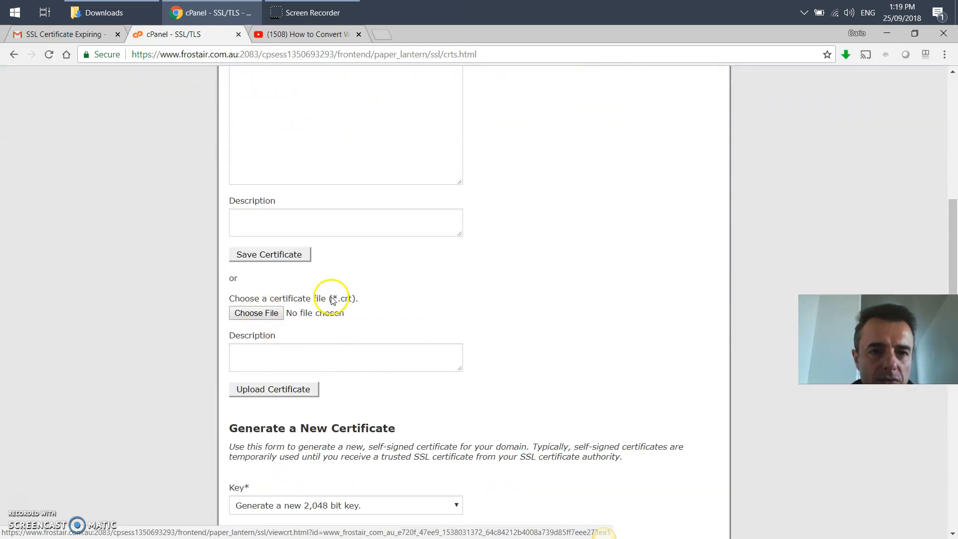
{"action": "left_click", "coordinate": [257, 312]}
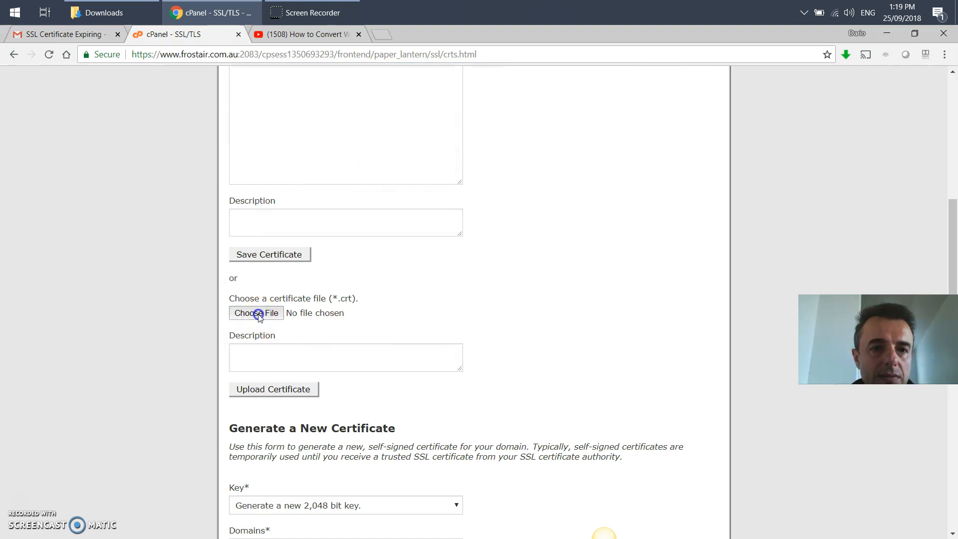
{"action": "left_click", "coordinate": [256, 312]}
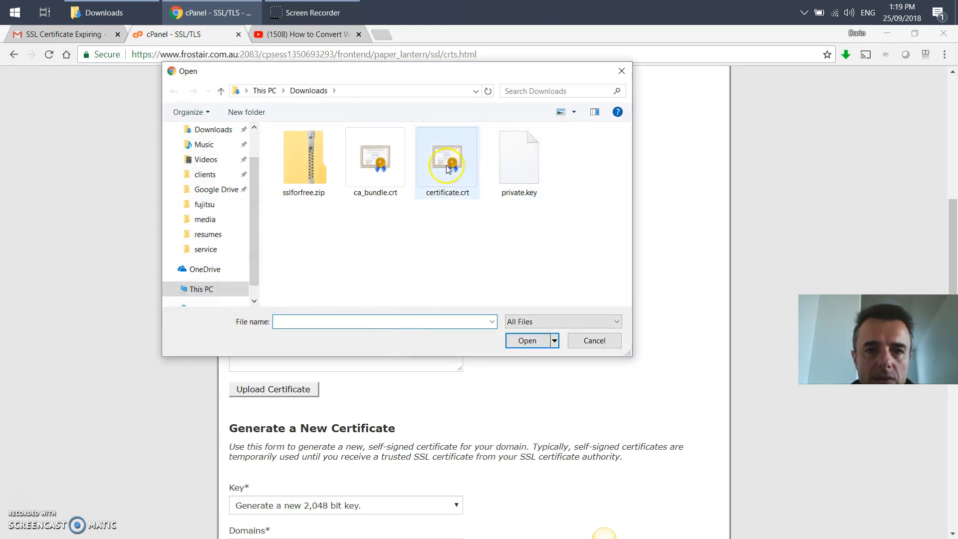
{"action": "mouse_move", "coordinate": [437, 204]}
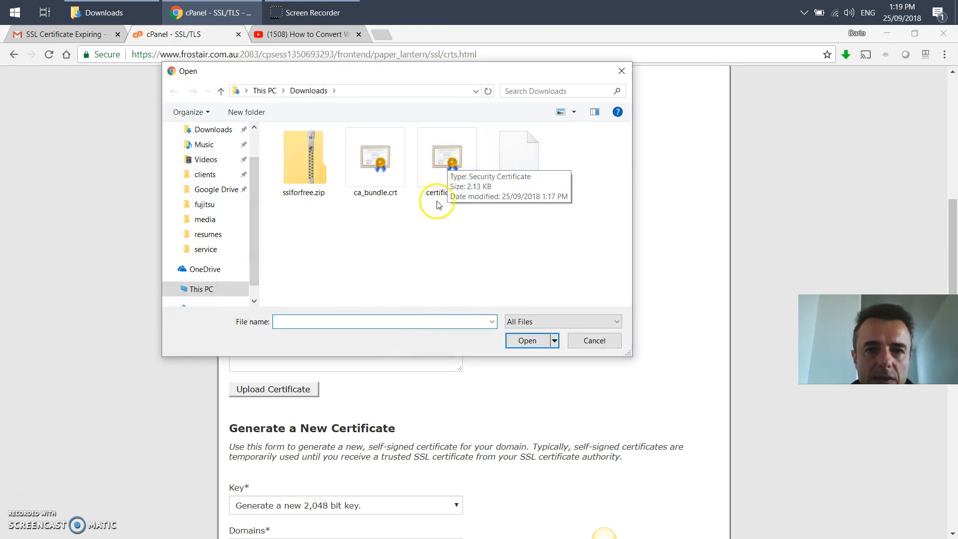
{"action": "left_click", "coordinate": [447, 155]}
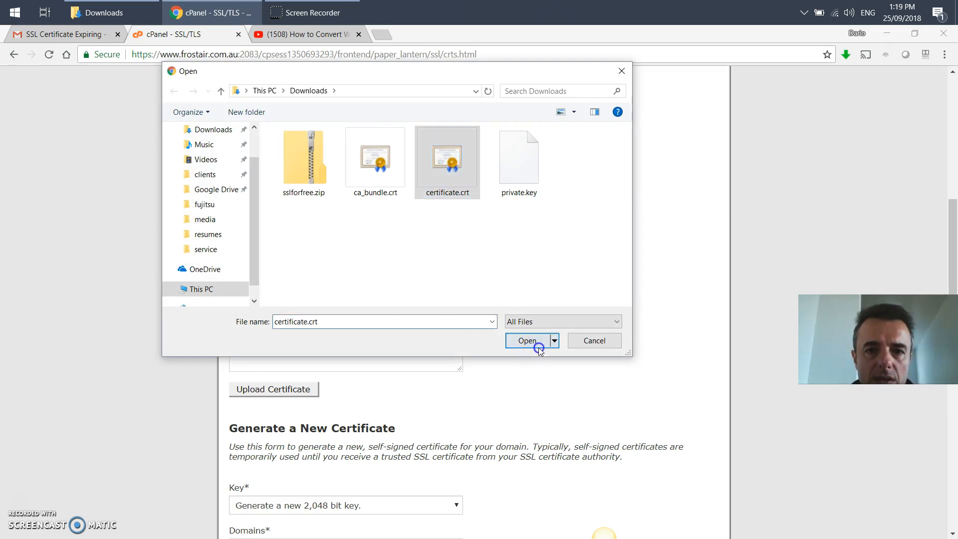
{"action": "left_click", "coordinate": [527, 340]}
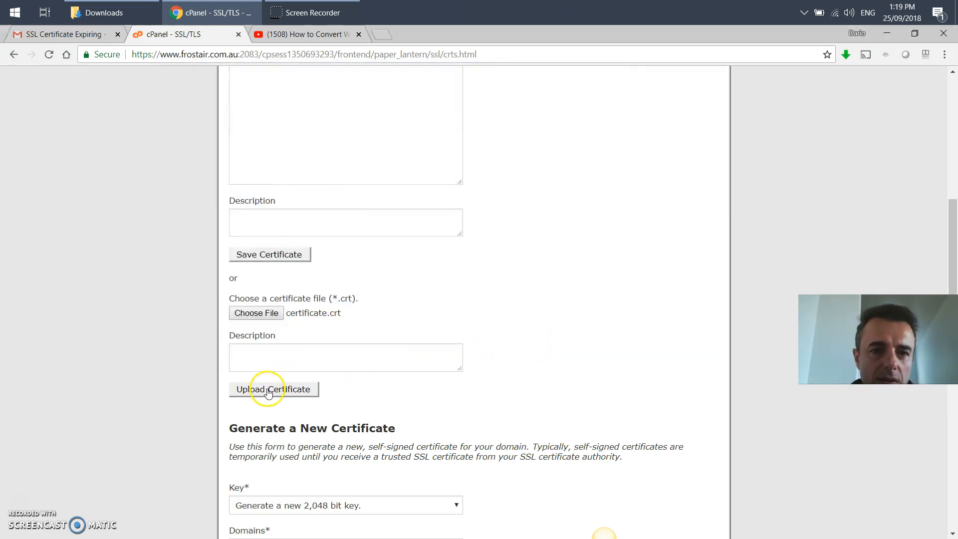
{"action": "left_click", "coordinate": [273, 389]}
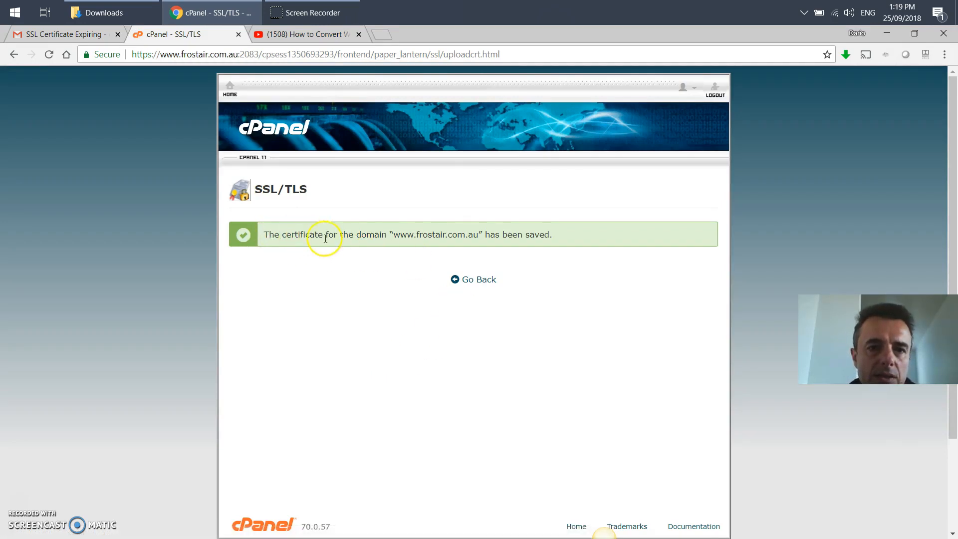
{"action": "mouse_move", "coordinate": [262, 184]}
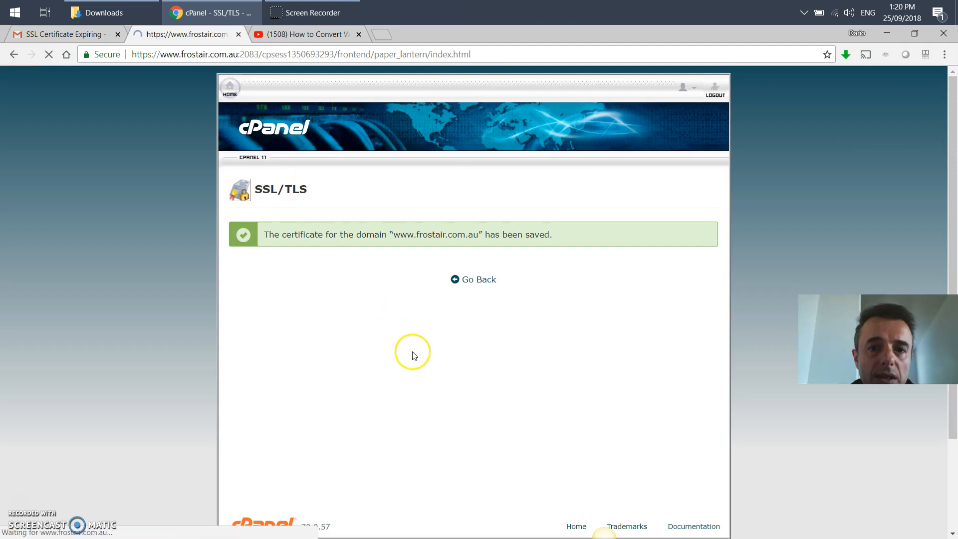
Step: From cPanel home, reach Manage SSL sites in the SSL/TLS manager
{"action": "left_click", "coordinate": [473, 279]}
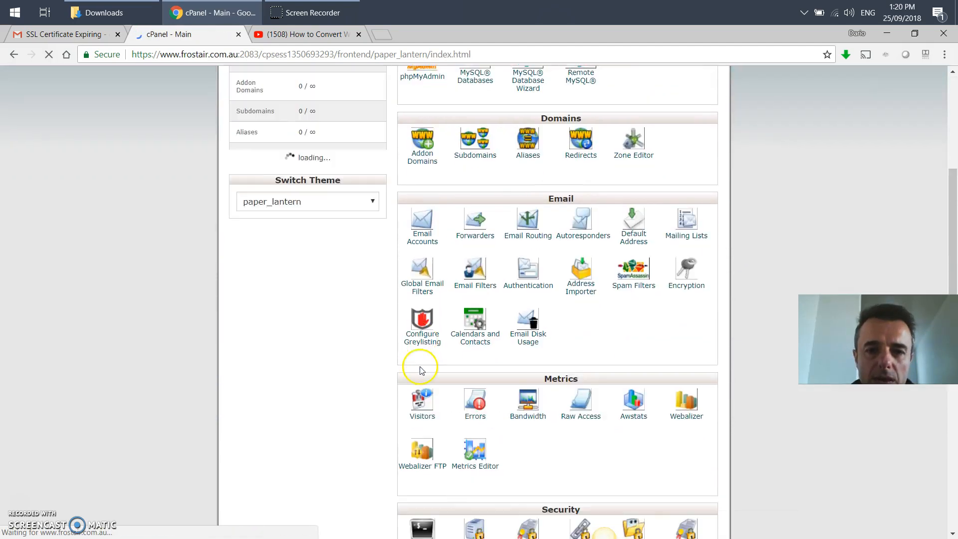
{"action": "left_click", "coordinate": [527, 347]}
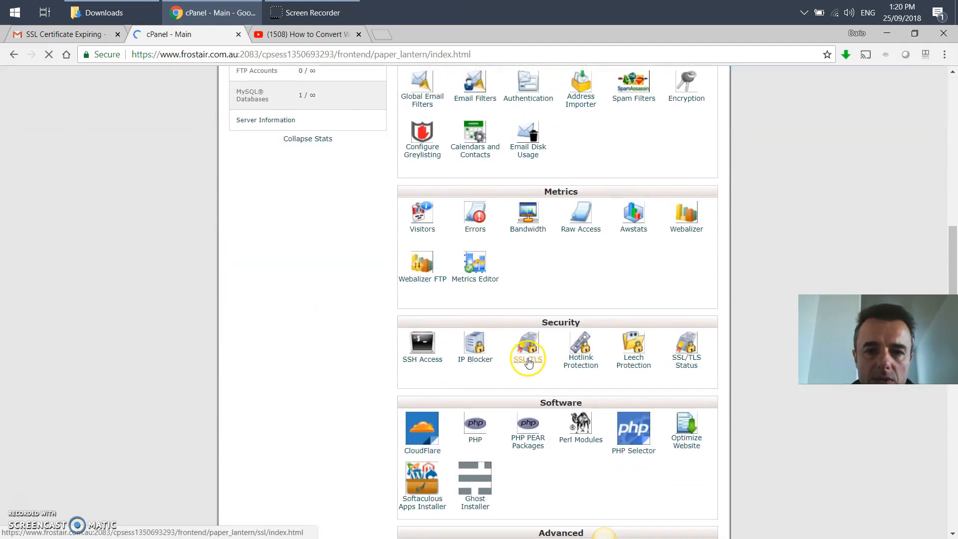
{"action": "left_click", "coordinate": [527, 346]}
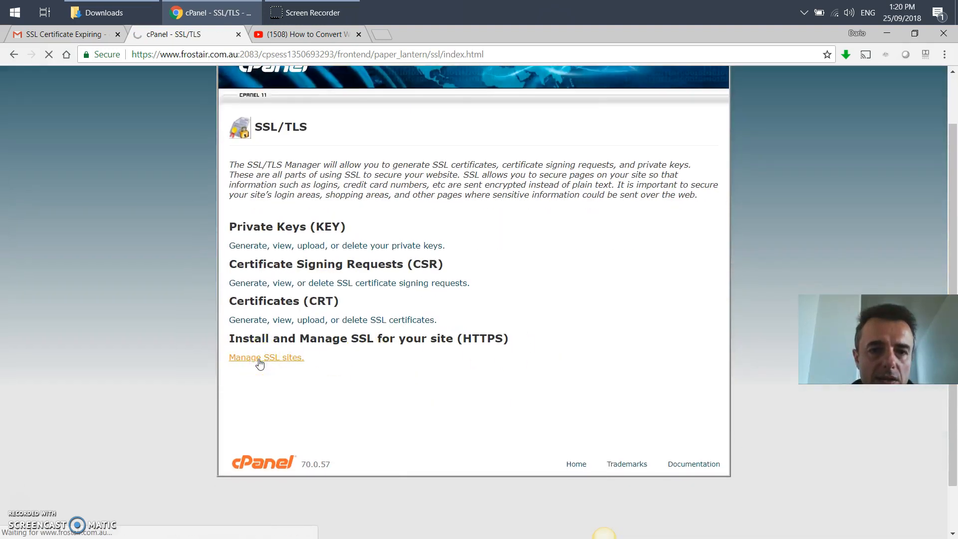
{"action": "left_click", "coordinate": [265, 357]}
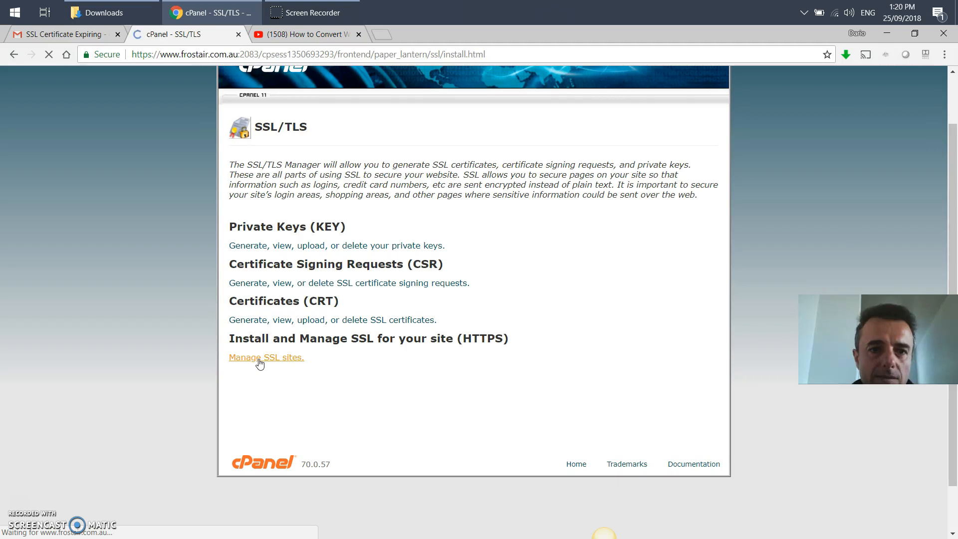
{"action": "left_click", "coordinate": [265, 358]}
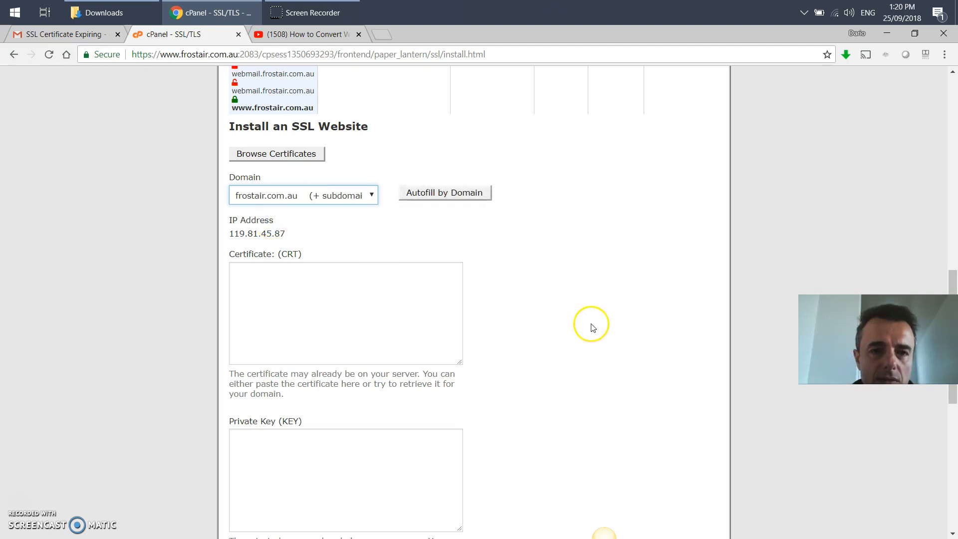
{"action": "mouse_move", "coordinate": [445, 193]}
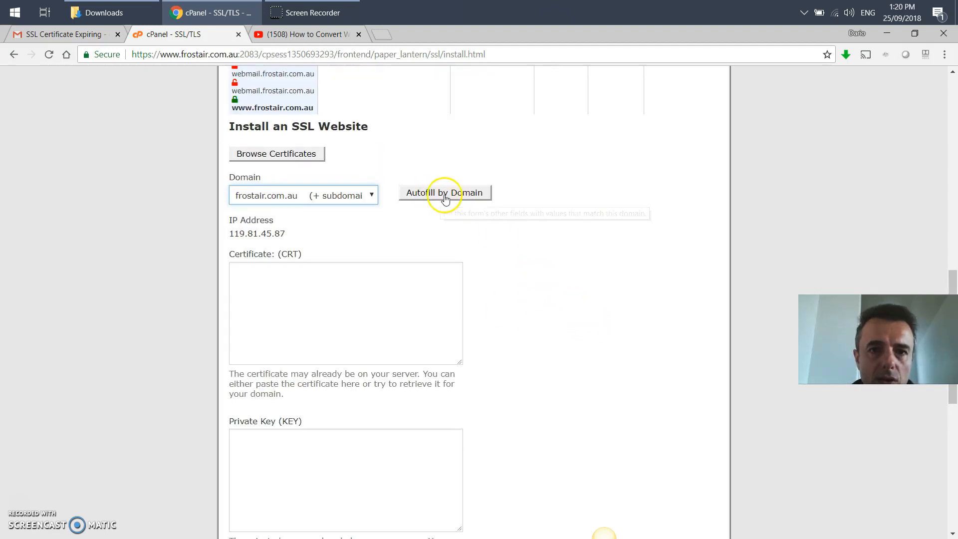
Step: Autofill the stored certificate and key by domain and install it on frostair.com.au, confirming success
{"action": "left_click", "coordinate": [445, 192]}
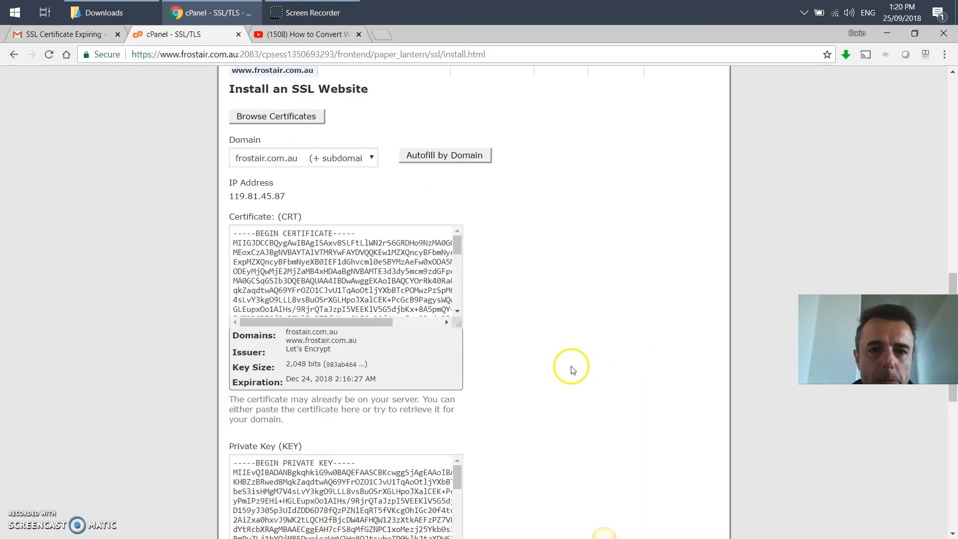
{"action": "scroll", "scroll_direction": "down", "scroll_amount": 3}
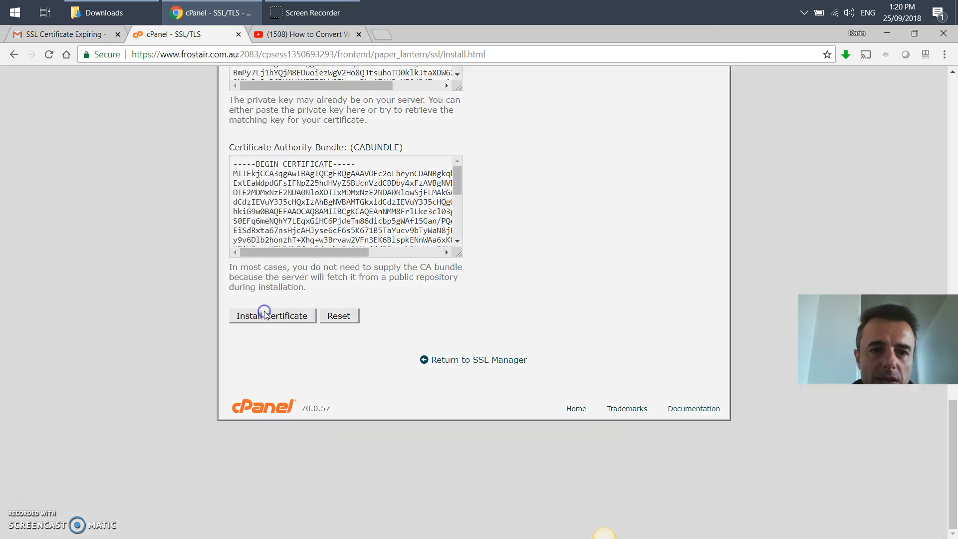
{"action": "left_click", "coordinate": [272, 315]}
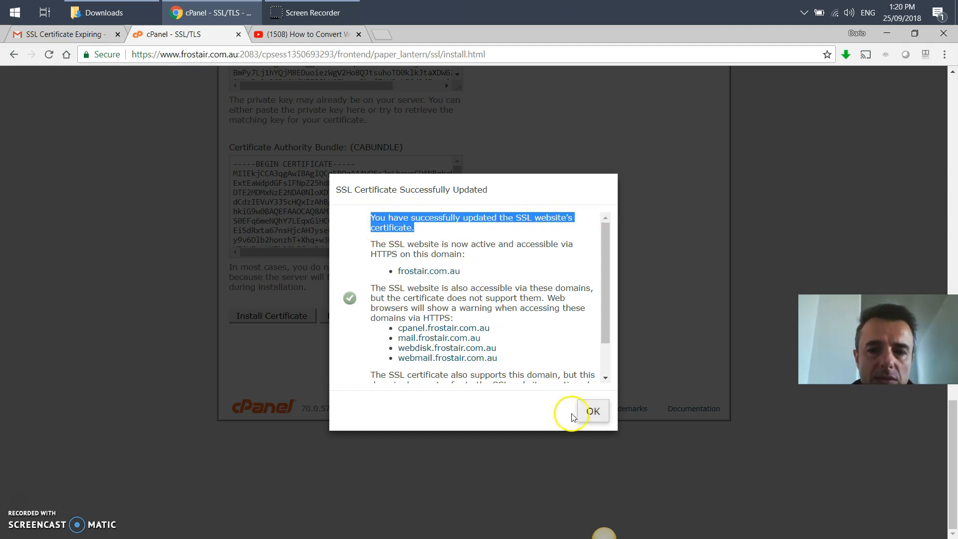
{"action": "left_click", "coordinate": [591, 410]}
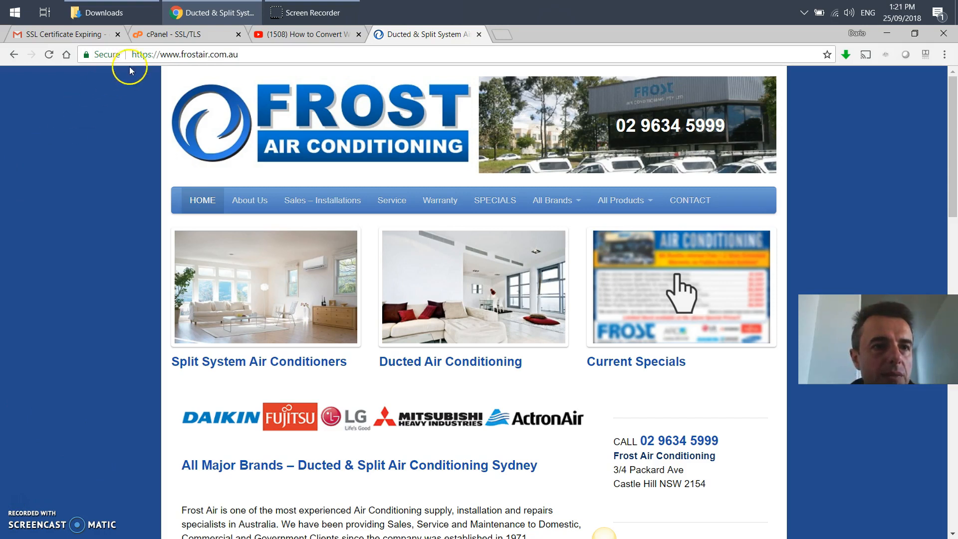
{"action": "left_click", "coordinate": [98, 54]}
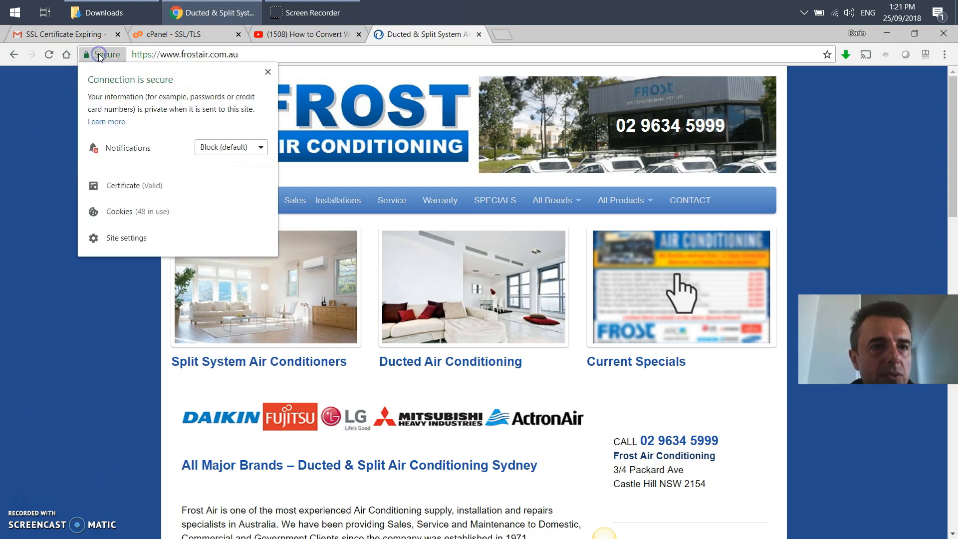
{"action": "left_click", "coordinate": [130, 185]}
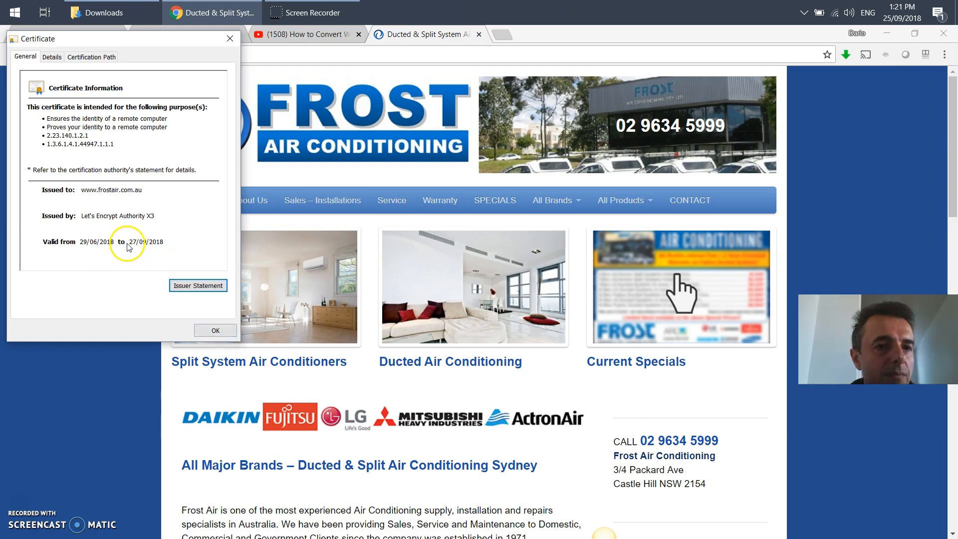
{"action": "mouse_move", "coordinate": [140, 246]}
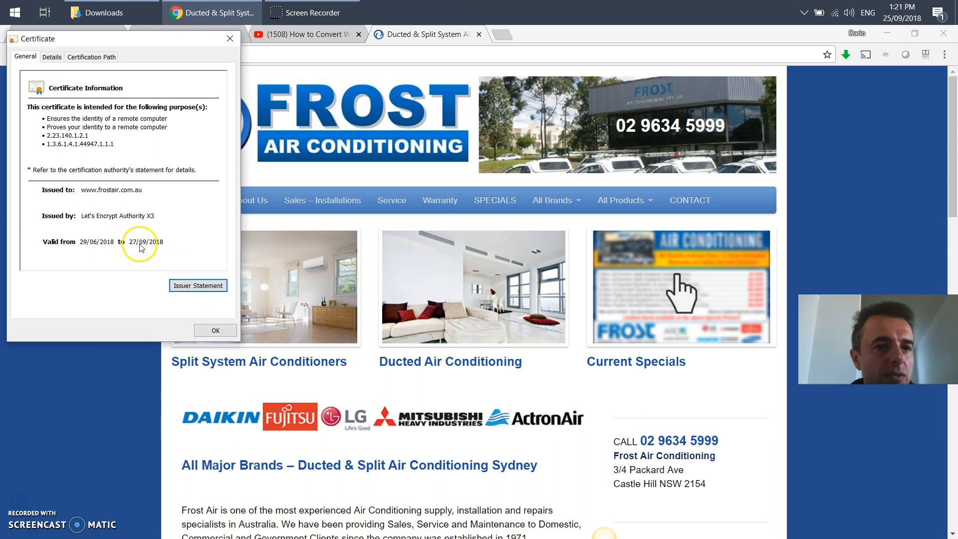
{"action": "left_click", "coordinate": [214, 330]}
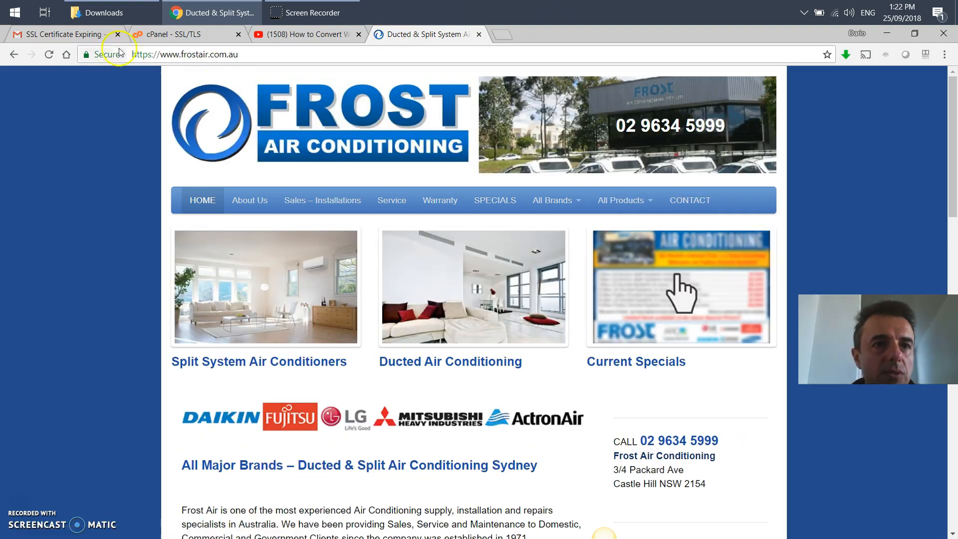
Step: Check the site certificate in Chrome now shows validity 25/09/2018 to 24/12/2018
{"action": "left_click", "coordinate": [101, 53]}
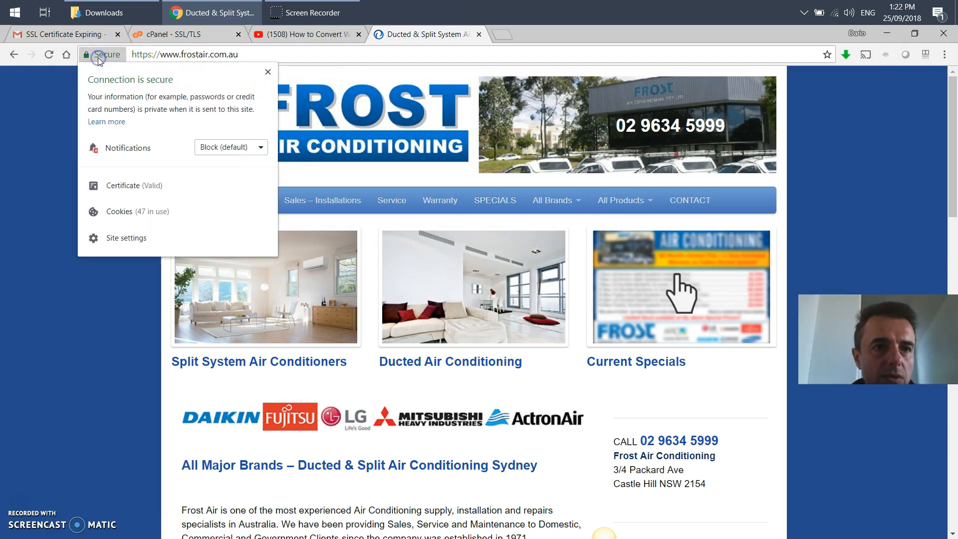
{"action": "left_click", "coordinate": [124, 186]}
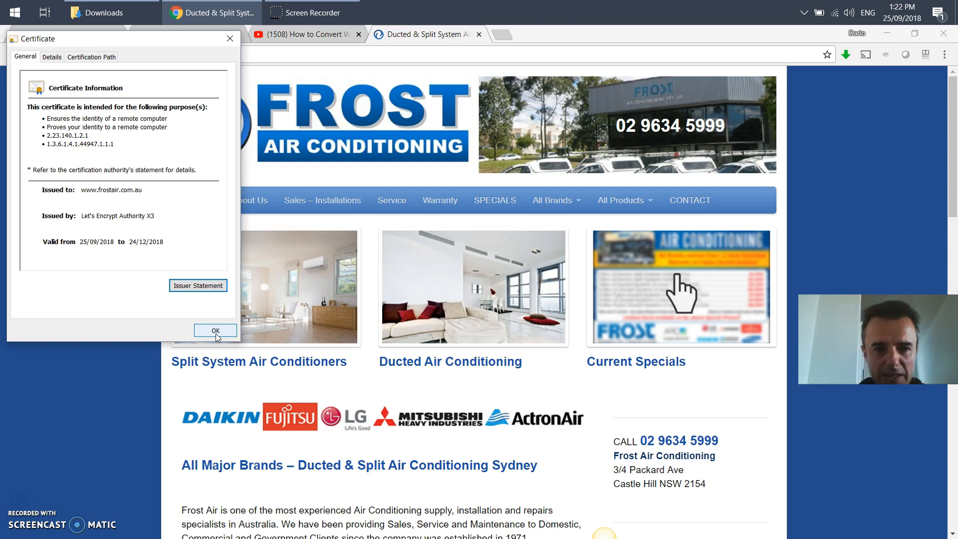
{"action": "left_click", "coordinate": [214, 330]}
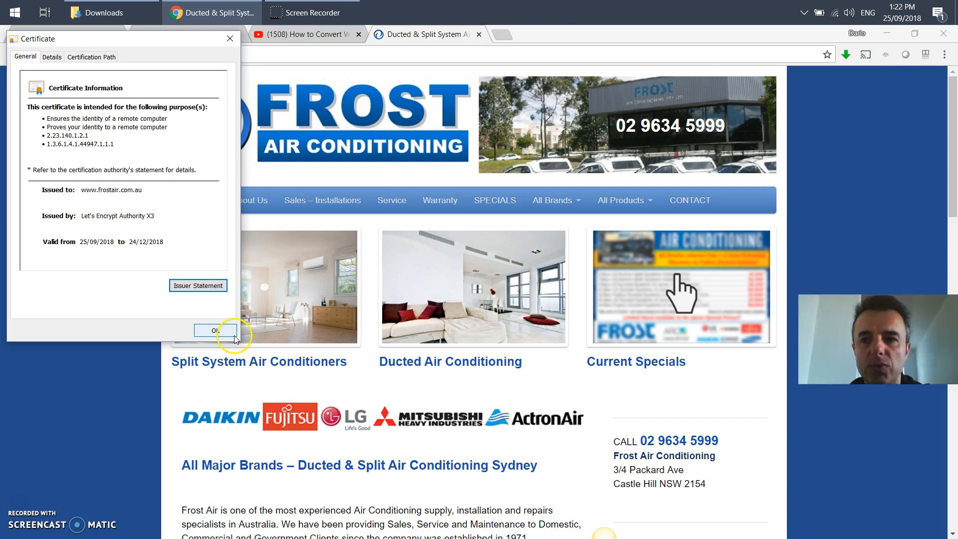